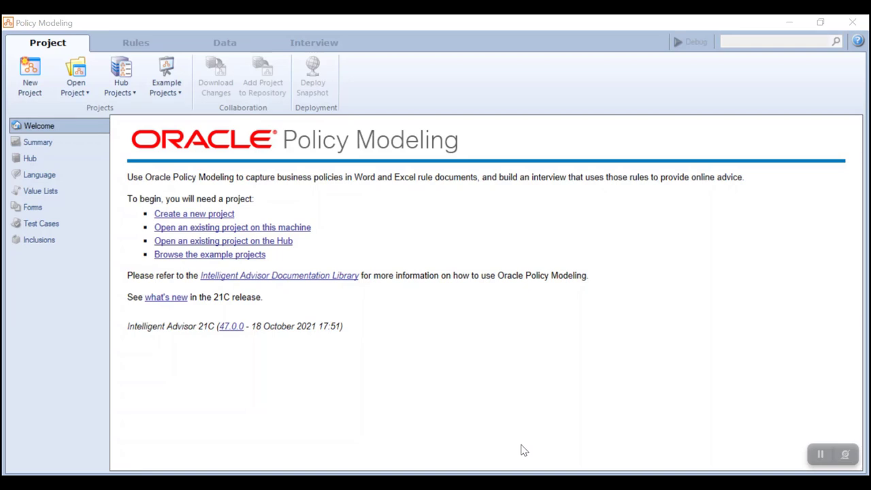
{"action": "mouse_move", "coordinate": [57, 170]}
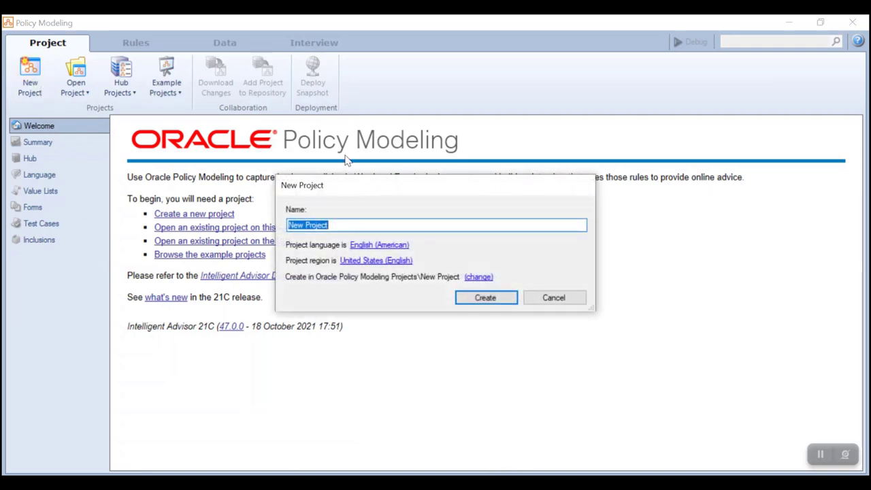
Create a new project named ContainmentDemo
{"action": "type", "text": "ContainmentDemo"}
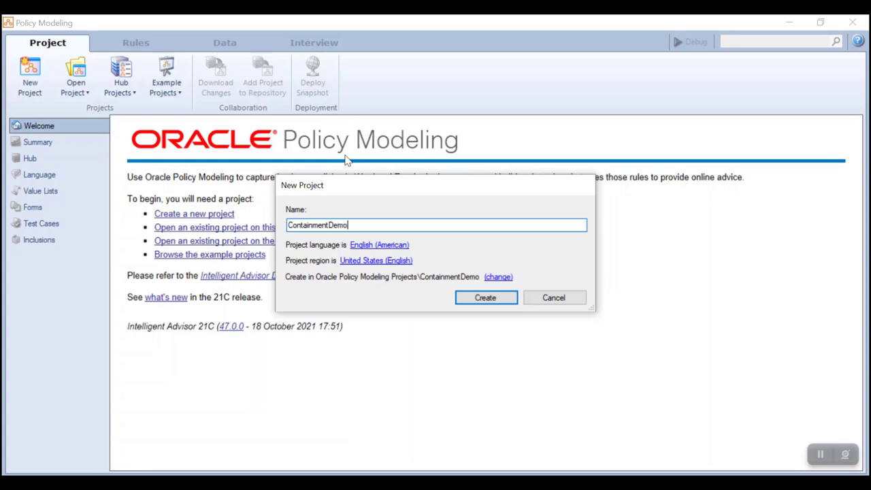
{"action": "left_click", "coordinate": [485, 297]}
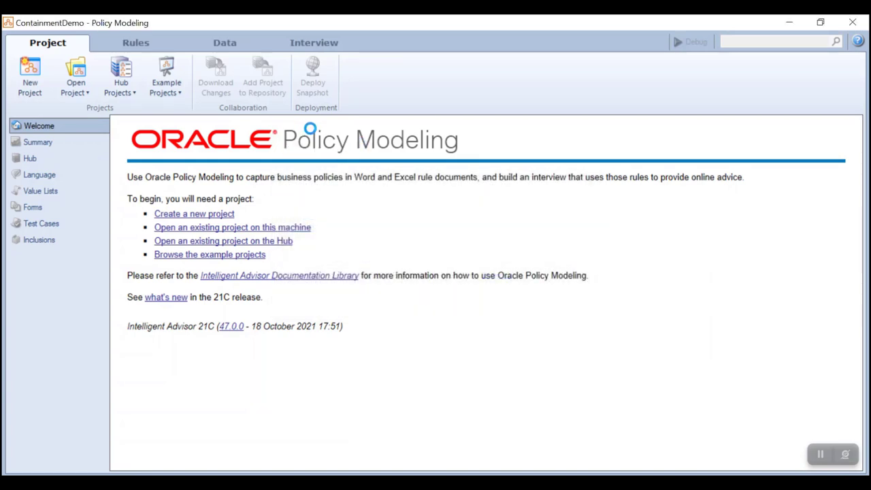
Add a Text attribute 'the family name' to the Global entity in the data model
{"action": "left_click", "coordinate": [224, 42]}
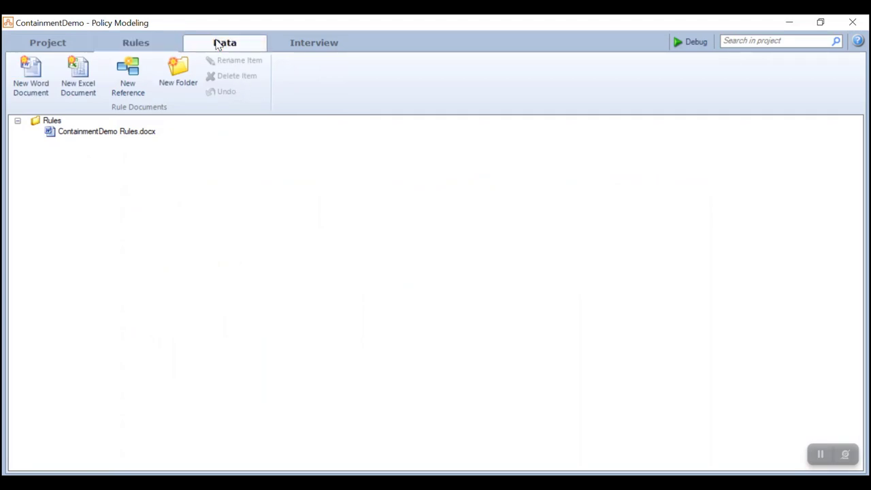
{"action": "left_click", "coordinate": [224, 42]}
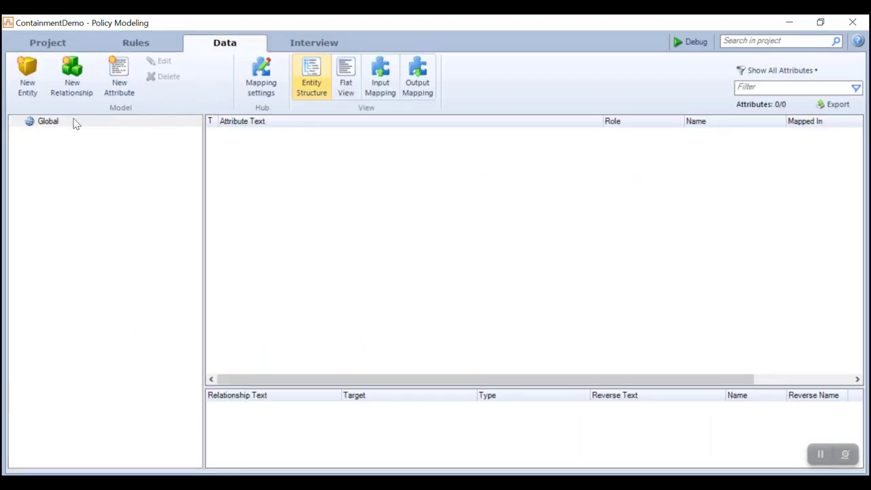
{"action": "left_click", "coordinate": [47, 121]}
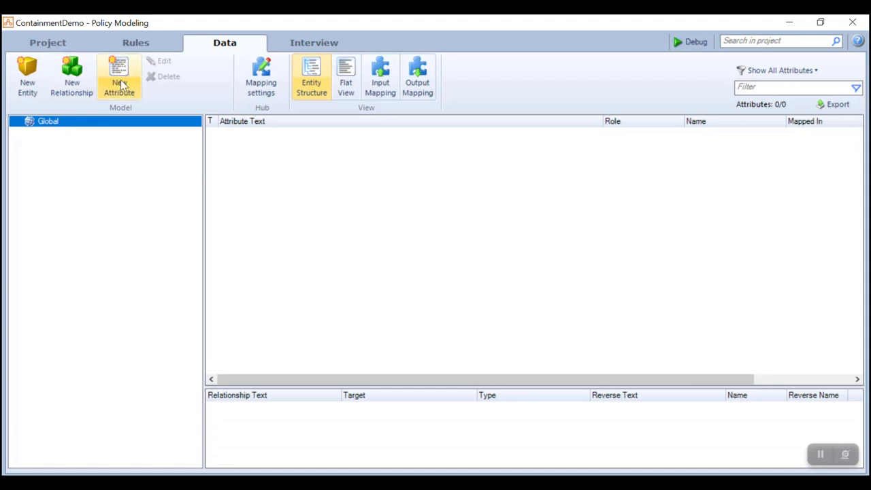
{"action": "left_click", "coordinate": [120, 76]}
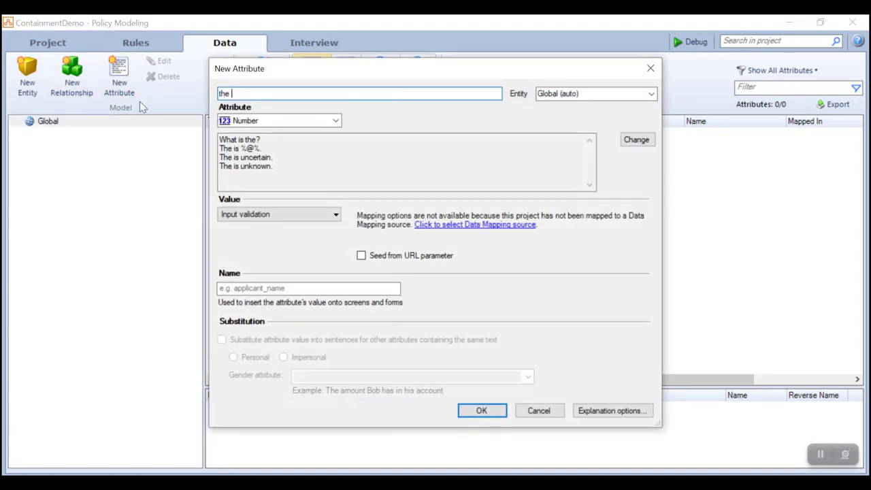
{"action": "type", "text": "family"}
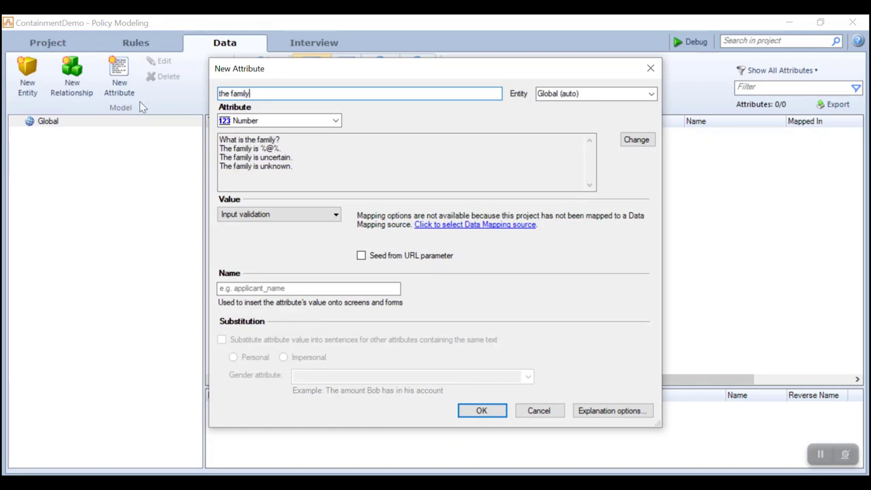
{"action": "type", "text": "name"}
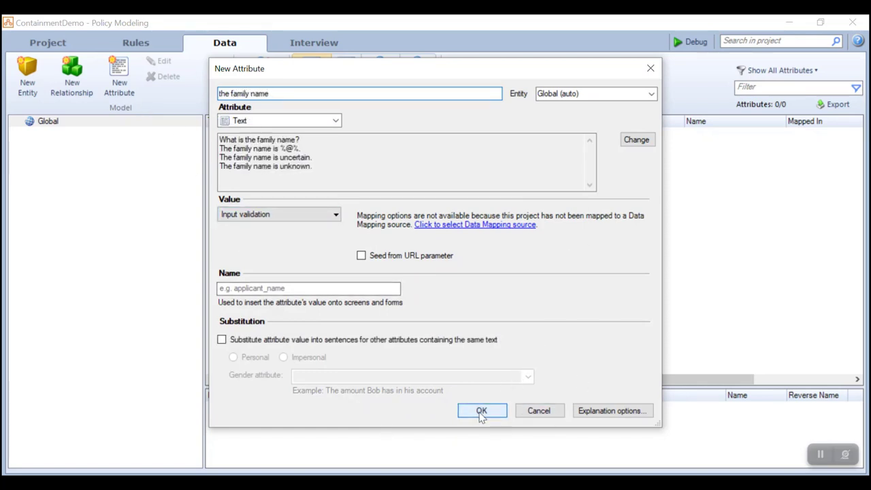
{"action": "left_click", "coordinate": [482, 411]}
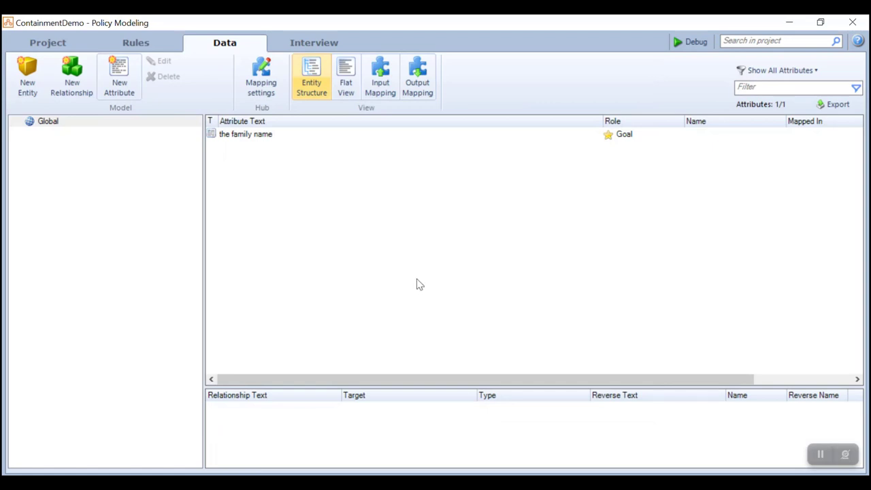
{"action": "mouse_move", "coordinate": [398, 291]}
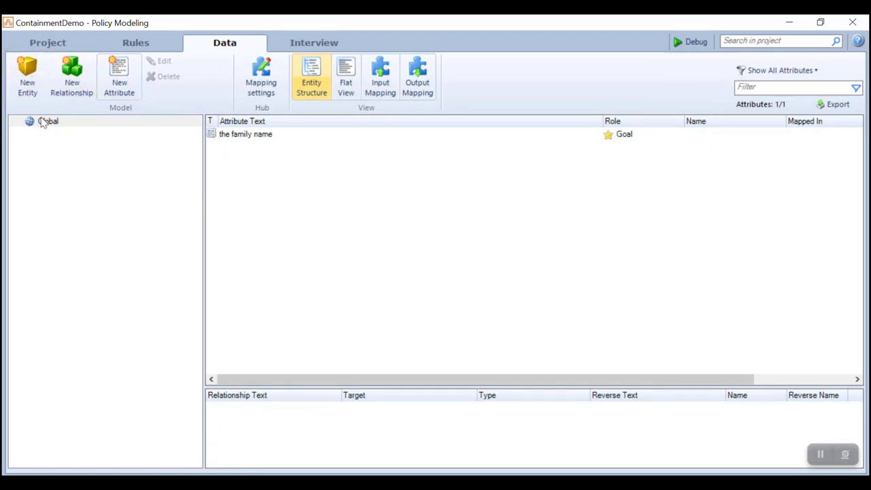
Create 'the family member' entity under Global with a Number attribute 'the family member's age'
{"action": "left_click", "coordinate": [27, 75]}
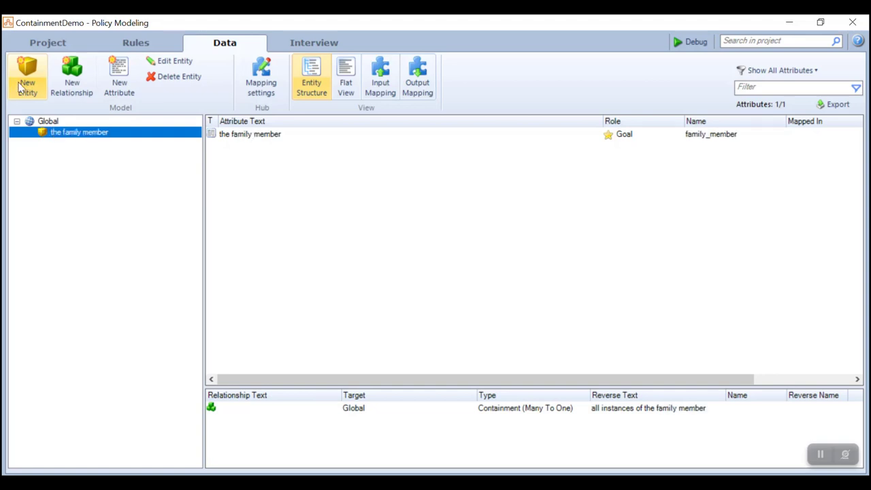
{"action": "left_click", "coordinate": [49, 120]}
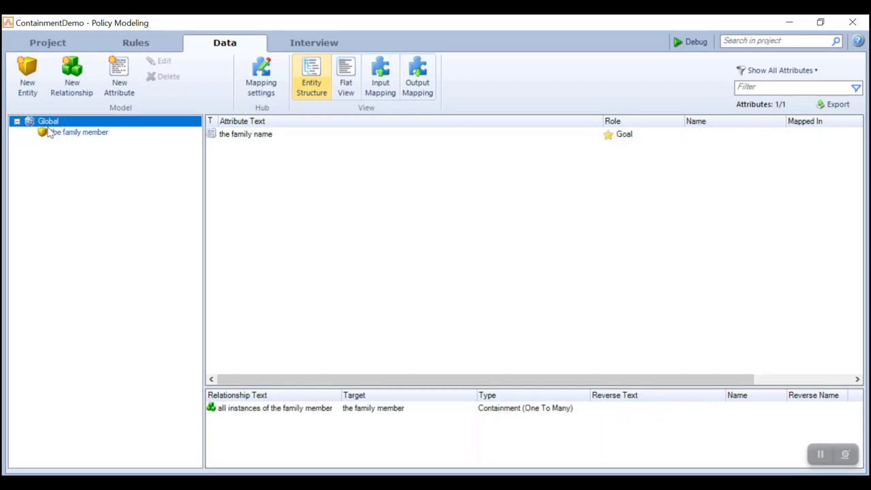
{"action": "left_click", "coordinate": [79, 132]}
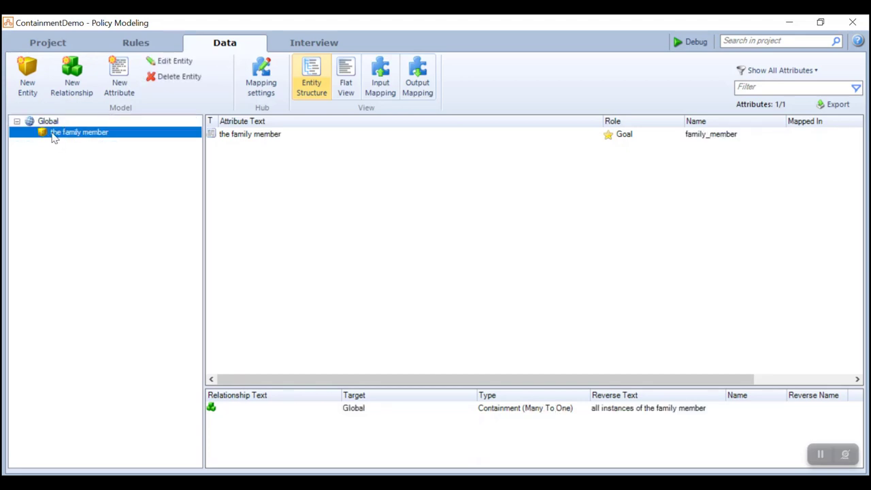
{"action": "left_click", "coordinate": [120, 75]}
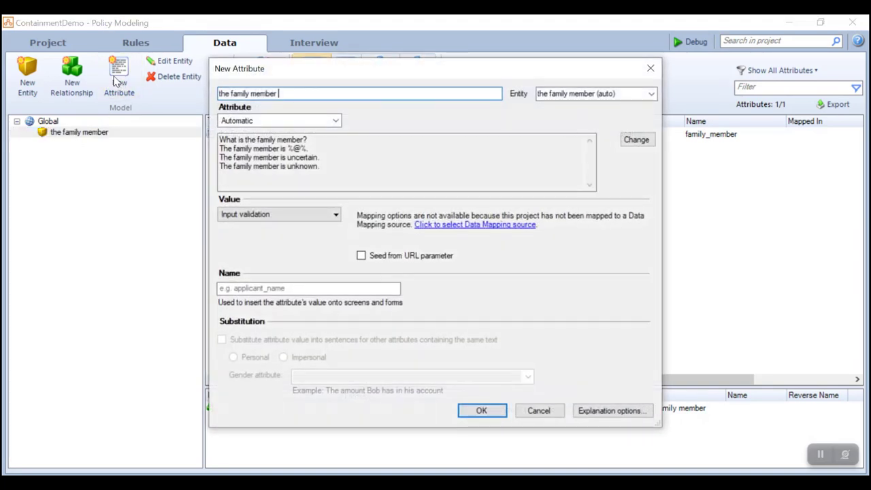
{"action": "left_click", "coordinate": [279, 119]}
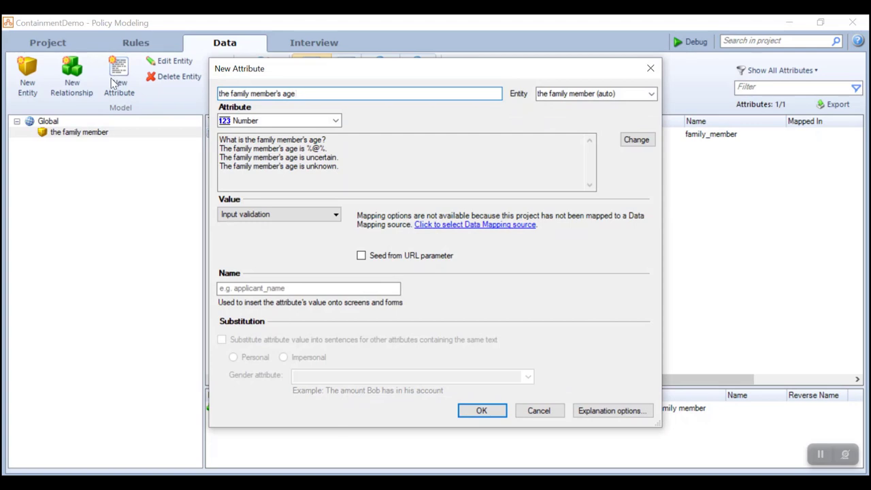
{"action": "left_click", "coordinate": [482, 412]}
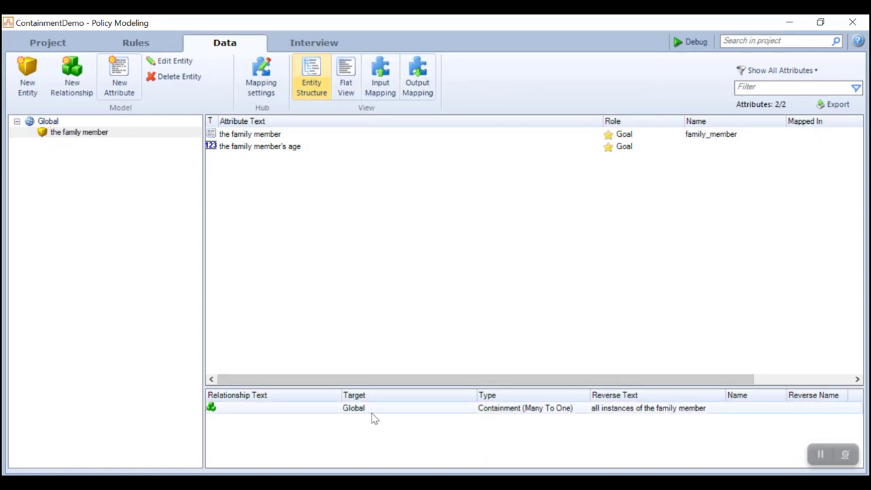
Reword the family member's containment relationship to Global as 'the family members'
{"action": "left_click", "coordinate": [354, 409]}
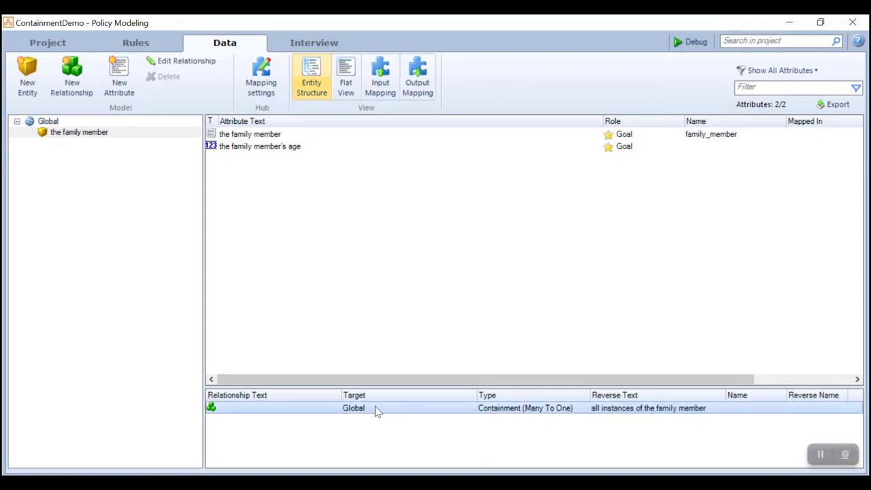
{"action": "double_click", "coordinate": [378, 408]}
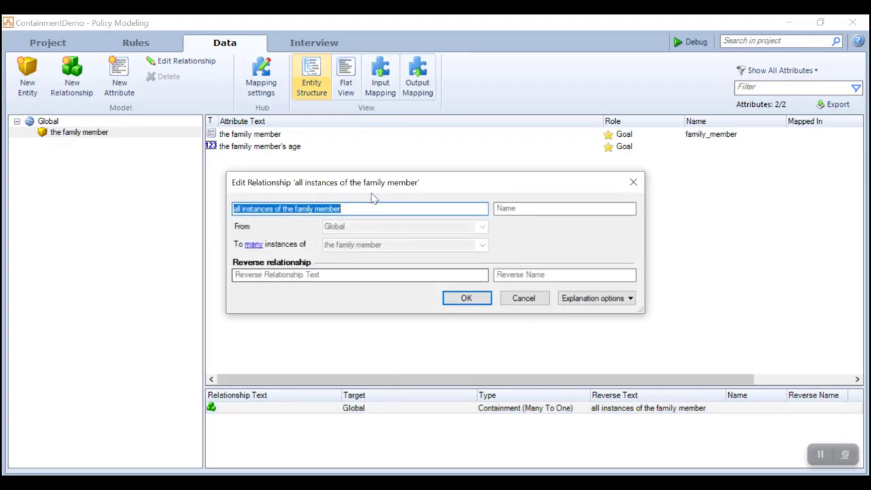
{"action": "mouse_move", "coordinate": [347, 229]}
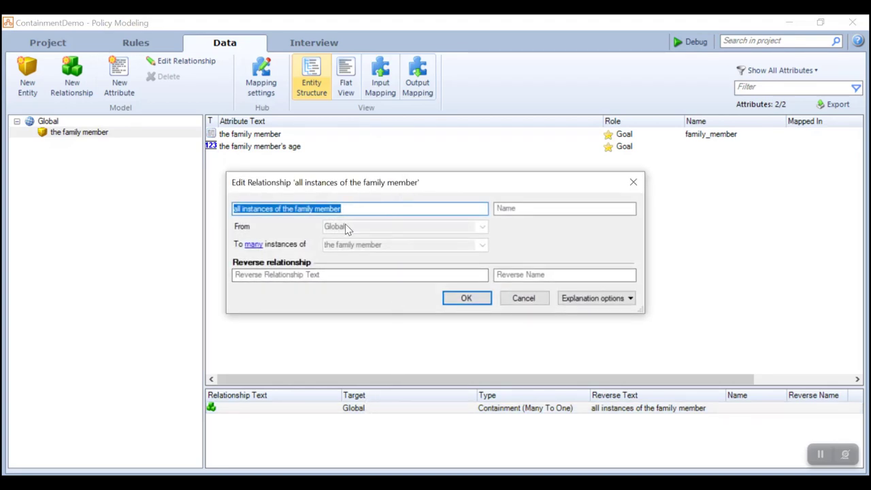
{"action": "mouse_move", "coordinate": [359, 248]}
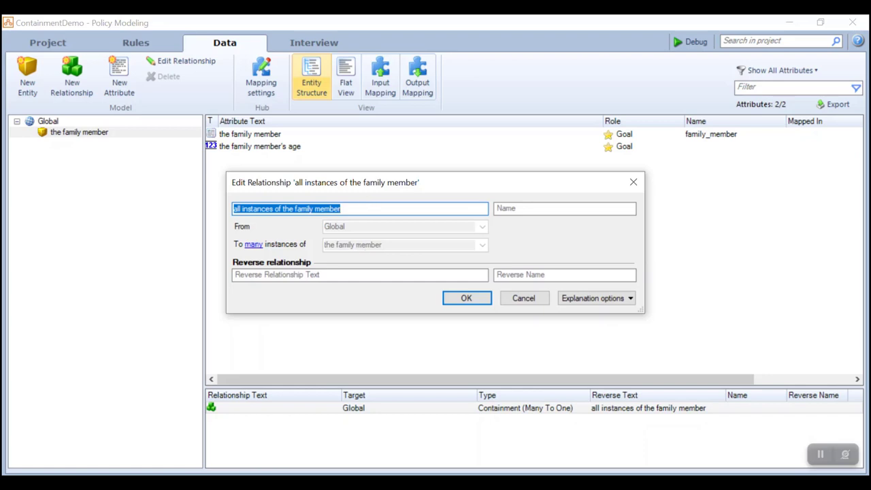
{"action": "type", "text": "the family m"}
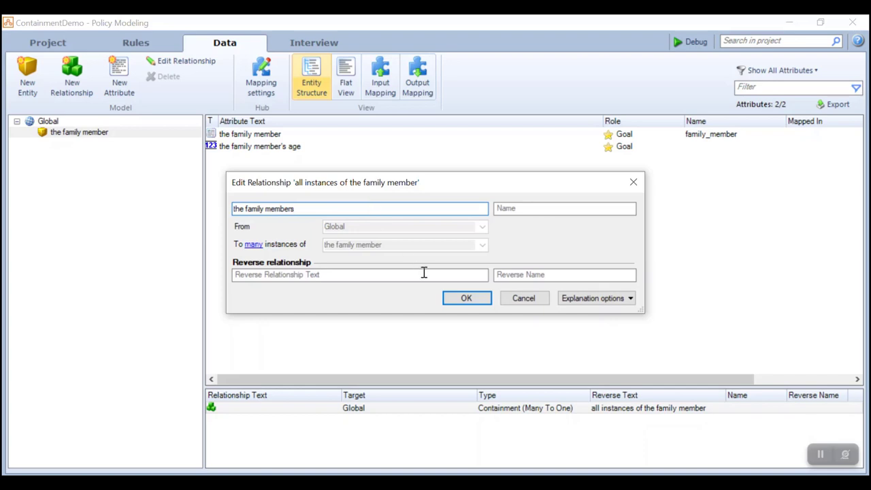
{"action": "left_click", "coordinate": [466, 298]}
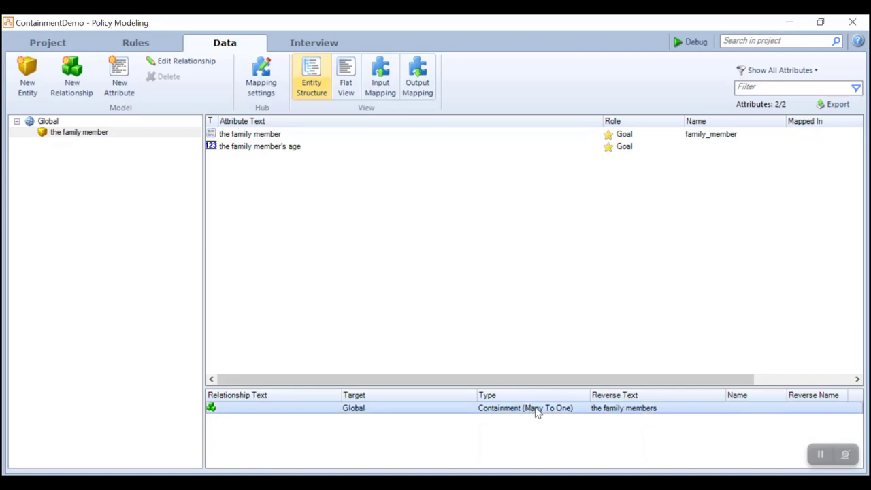
{"action": "mouse_move", "coordinate": [570, 417]}
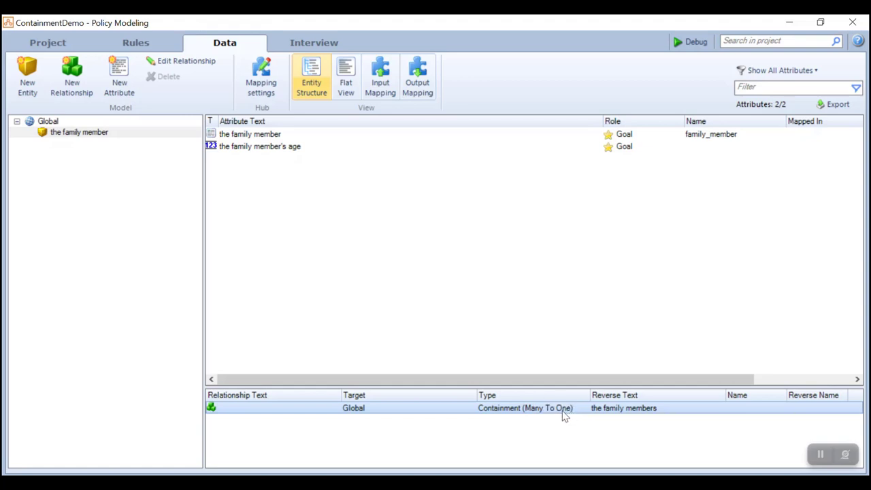
{"action": "left_click", "coordinate": [79, 132]}
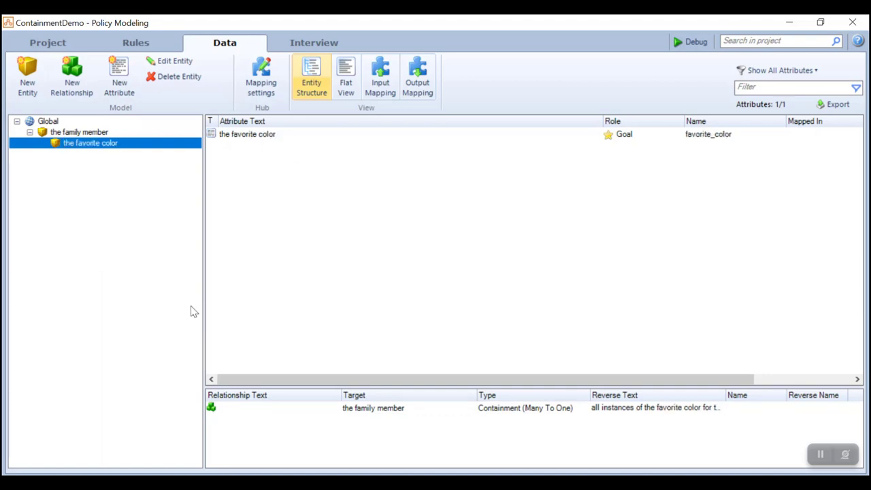
{"action": "mouse_move", "coordinate": [412, 431]}
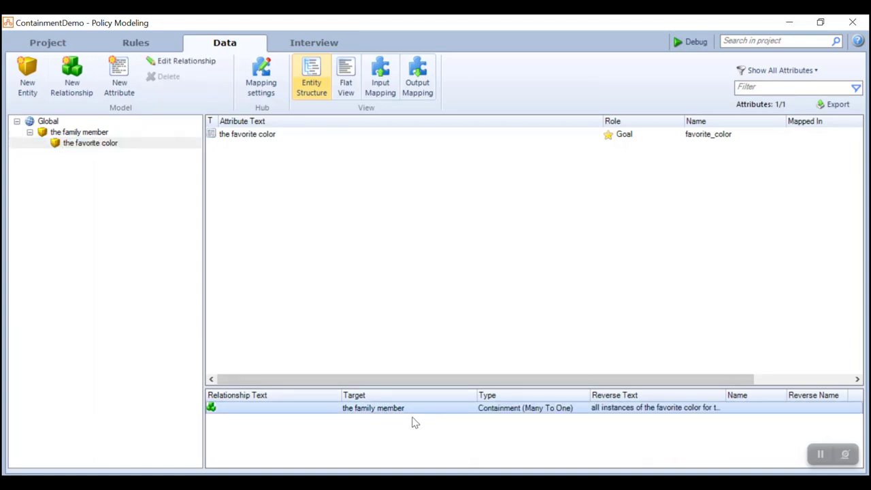
{"action": "mouse_move", "coordinate": [313, 324]}
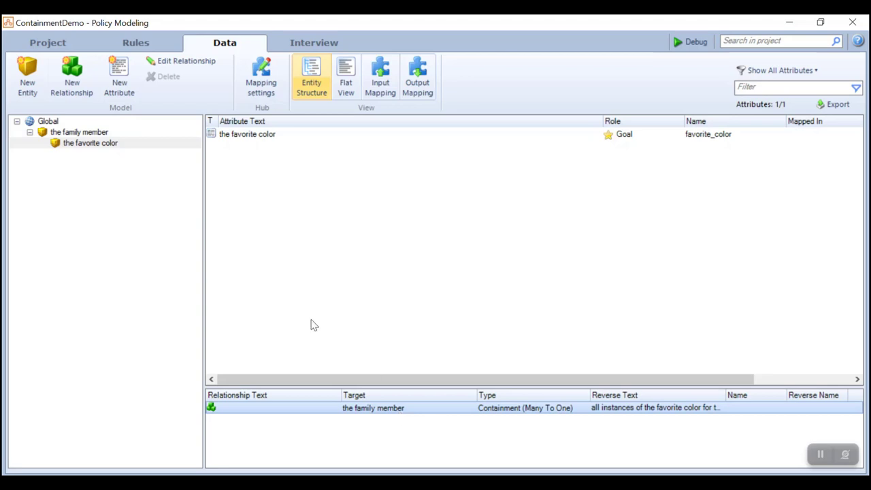
Select the favorite color containment relationship under the family member entity
{"action": "left_click", "coordinate": [79, 132]}
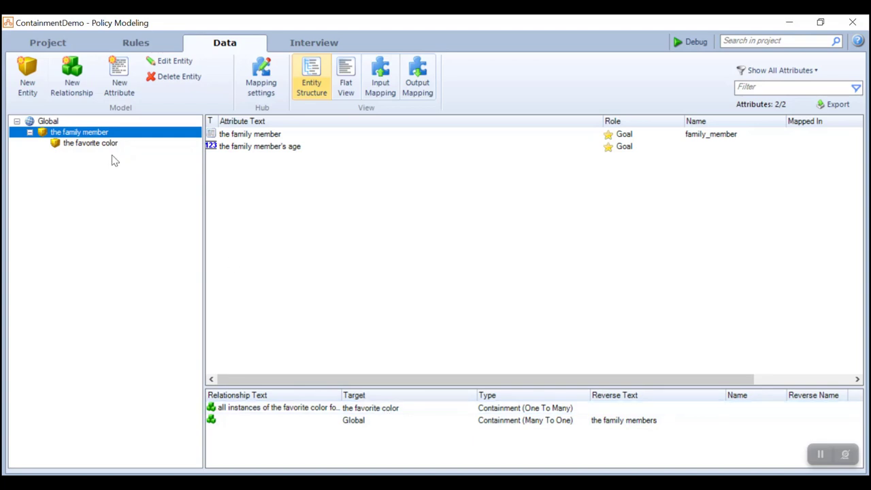
{"action": "left_click", "coordinate": [90, 143]}
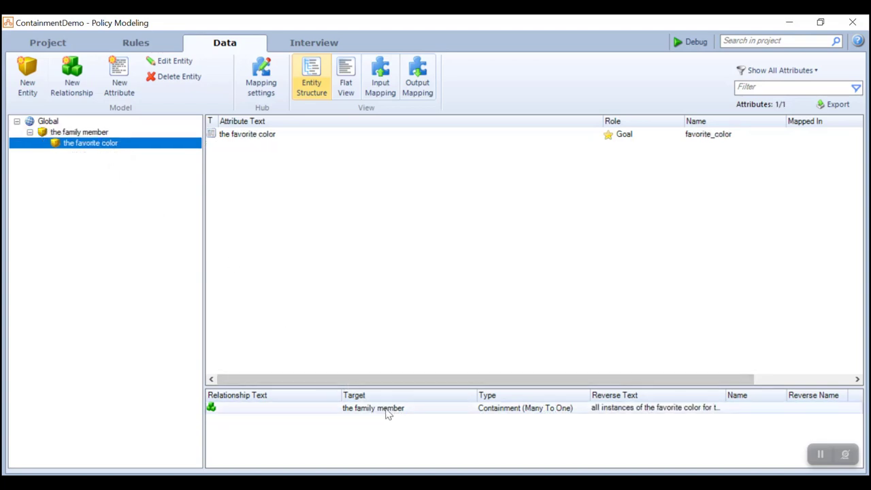
Set the containment to one instance, worded 'the favorite color for the family member'
{"action": "double_click", "coordinate": [373, 409]}
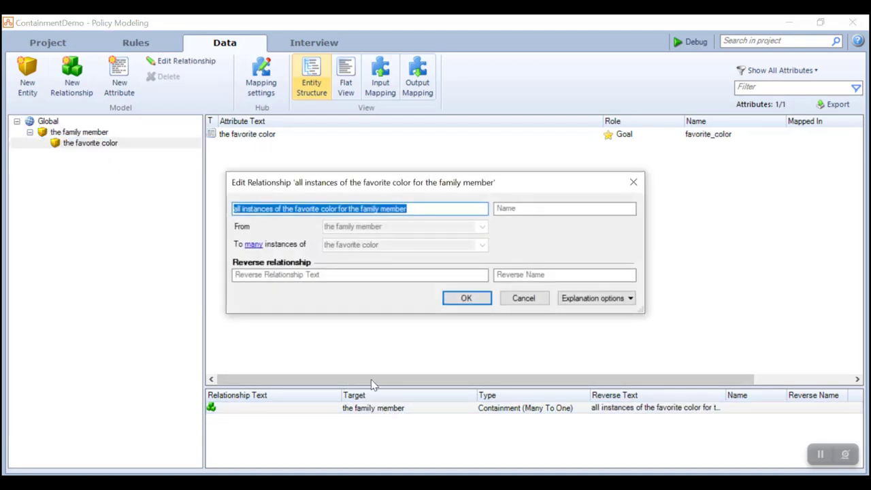
{"action": "type", "text": "the favorite color for t"}
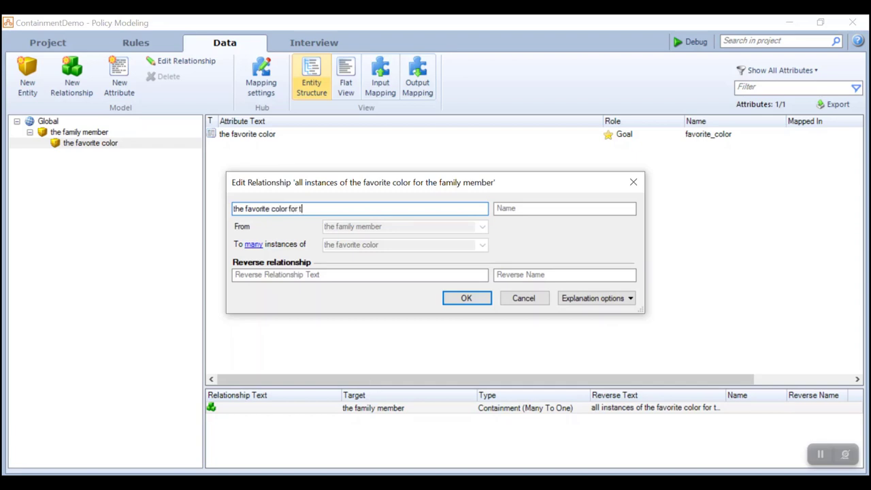
{"action": "type", "text": "he family member"}
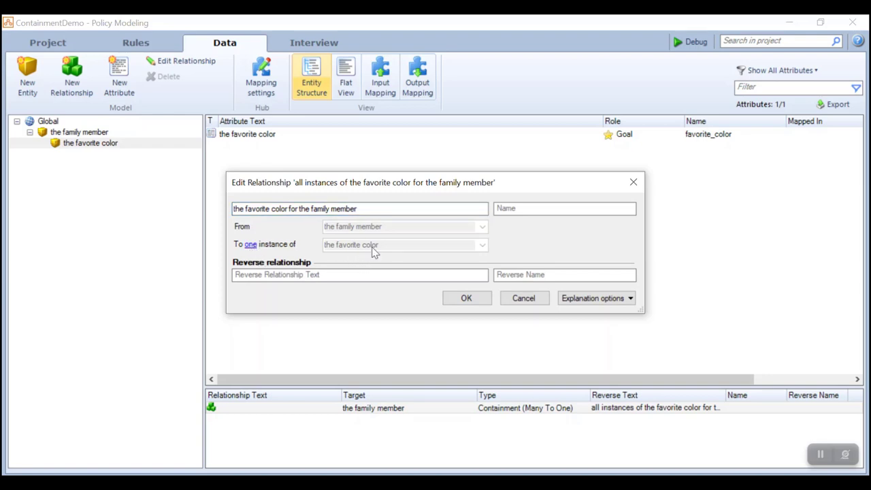
{"action": "left_click", "coordinate": [251, 244]}
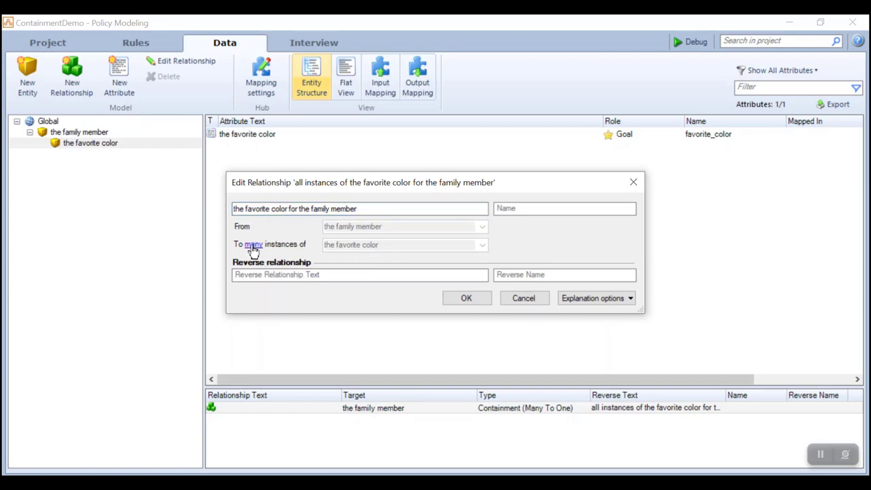
{"action": "left_click", "coordinate": [253, 243]}
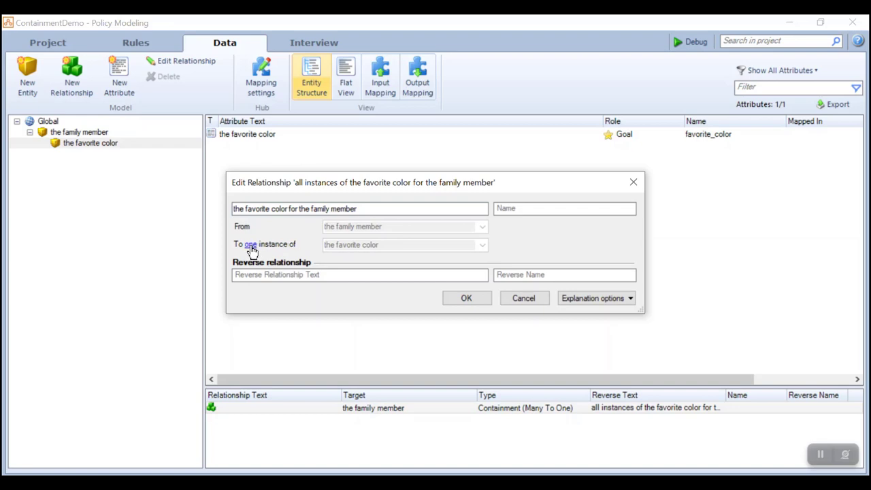
{"action": "left_click", "coordinate": [466, 298]}
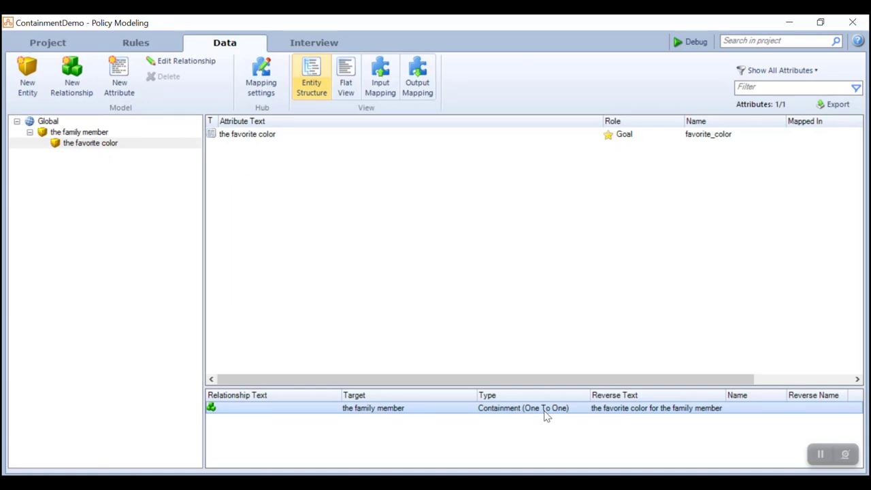
{"action": "left_click", "coordinate": [696, 41]}
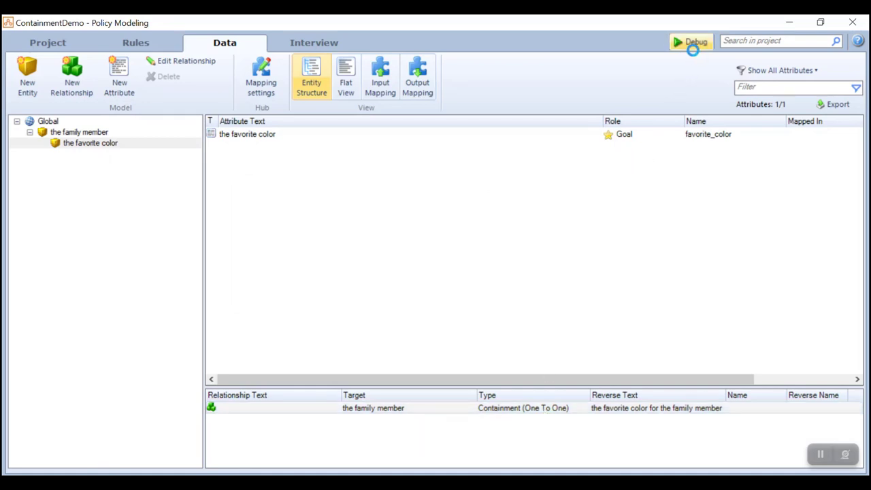
Run the debugger, enter Napier as the family name and continue to the family member page
{"action": "left_click", "coordinate": [691, 41]}
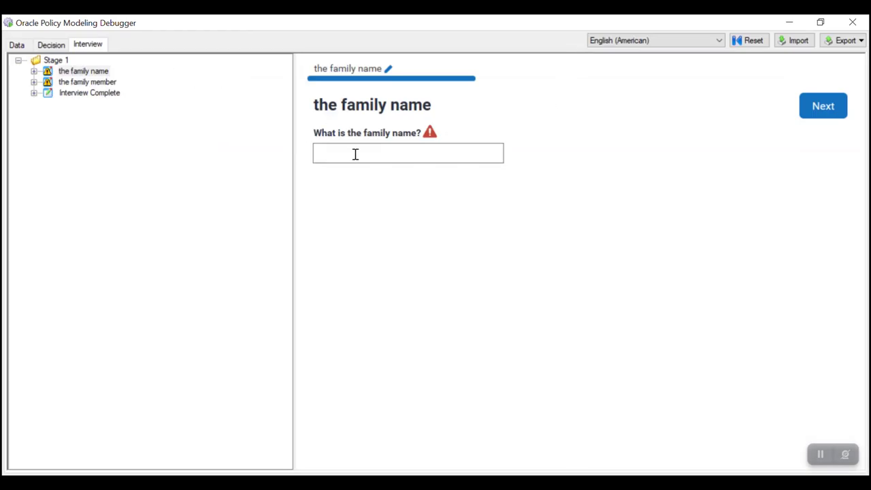
{"action": "type", "text": "Napier"}
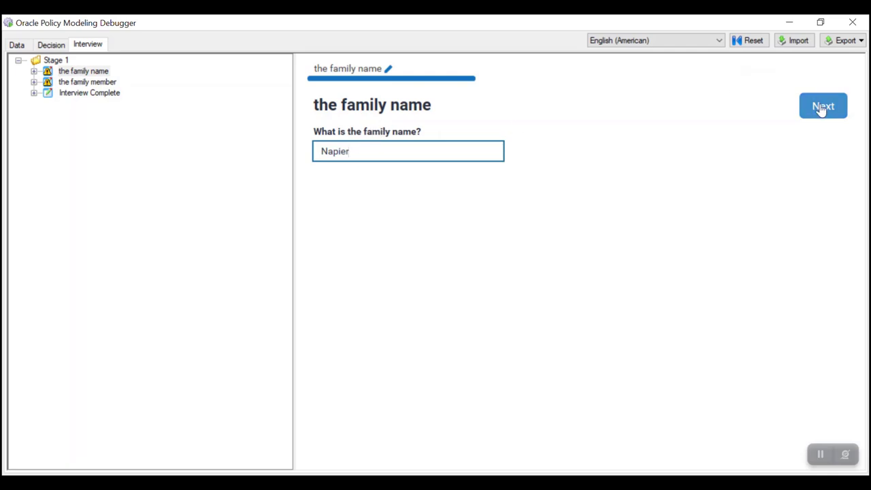
{"action": "left_click", "coordinate": [822, 106]}
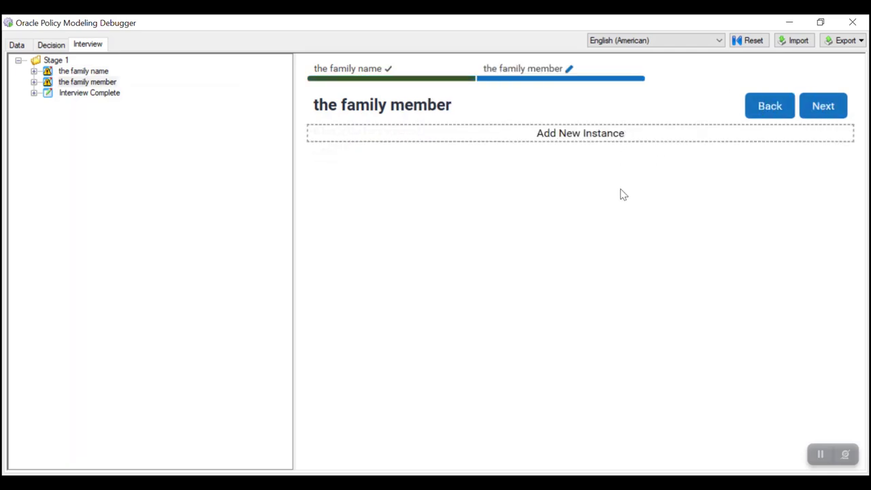
Add a new family member instance under the family members in the debugger data view
{"action": "left_click", "coordinate": [16, 43]}
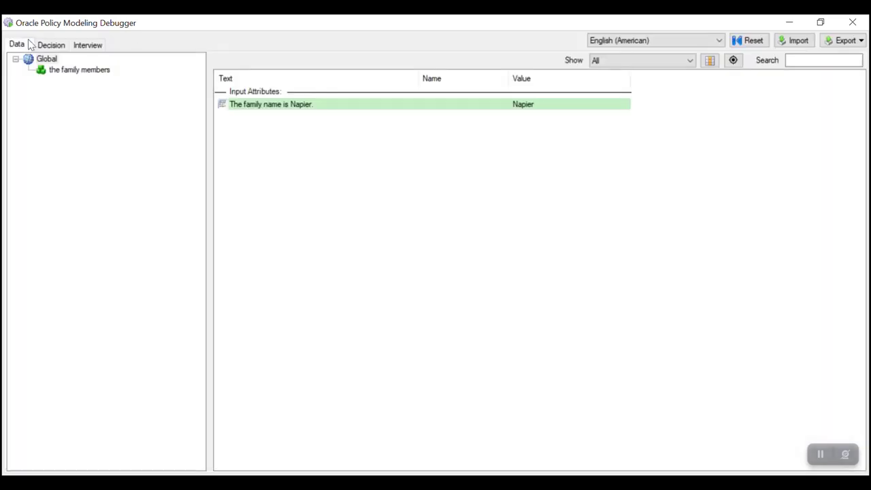
{"action": "left_click", "coordinate": [47, 59]}
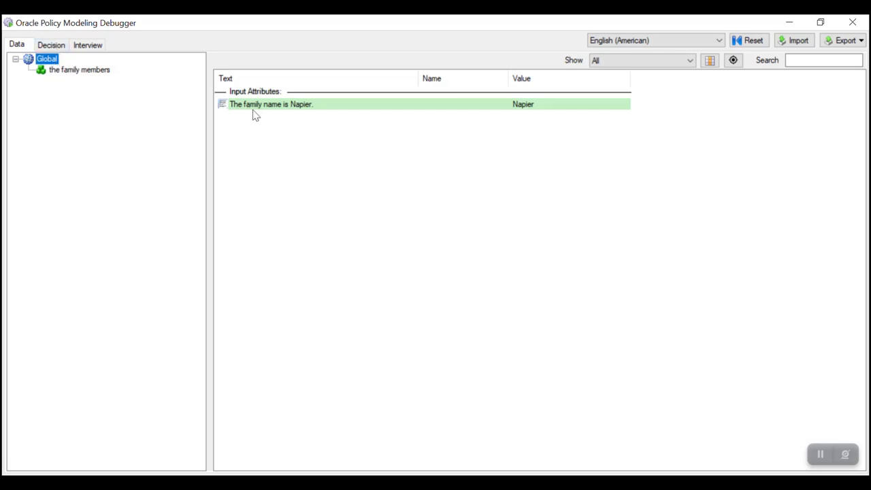
{"action": "left_click", "coordinate": [79, 69]}
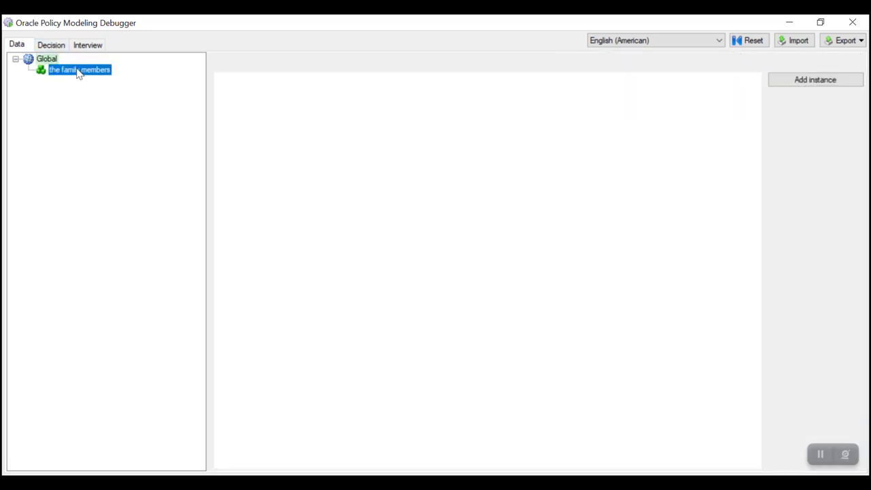
{"action": "left_click", "coordinate": [79, 69]}
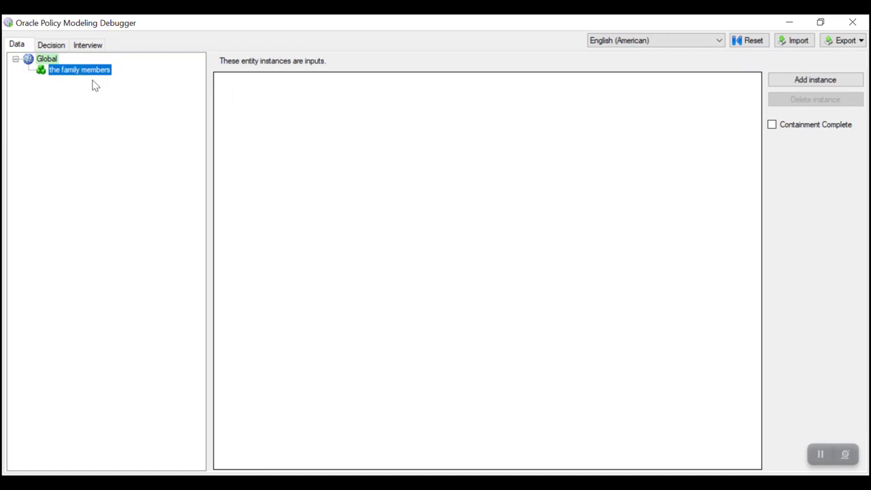
{"action": "left_click", "coordinate": [814, 79]}
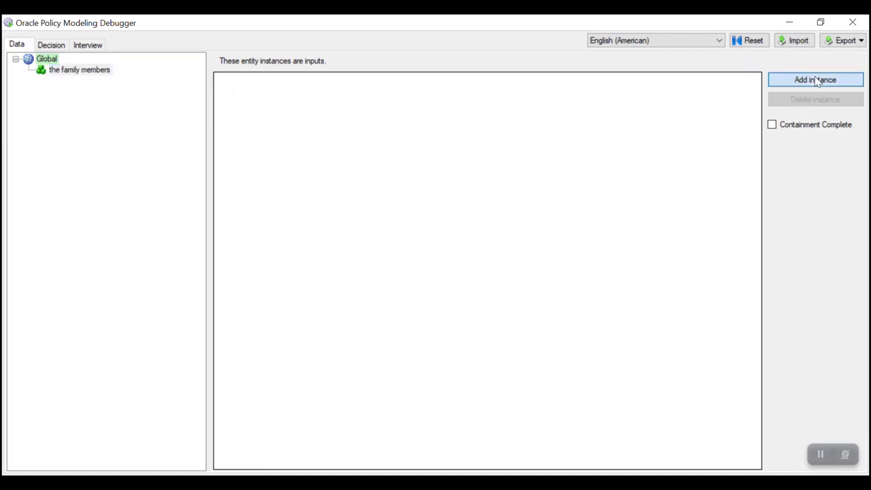
{"action": "left_click", "coordinate": [814, 79]}
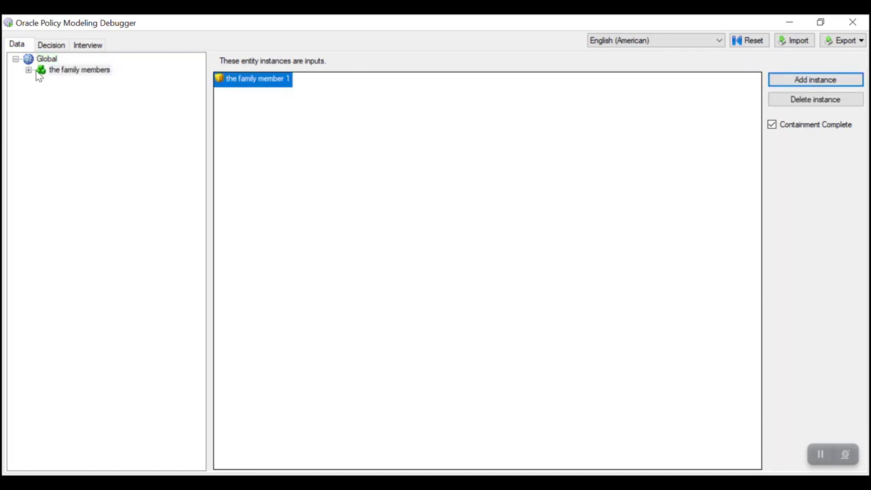
{"action": "left_click", "coordinate": [93, 80]}
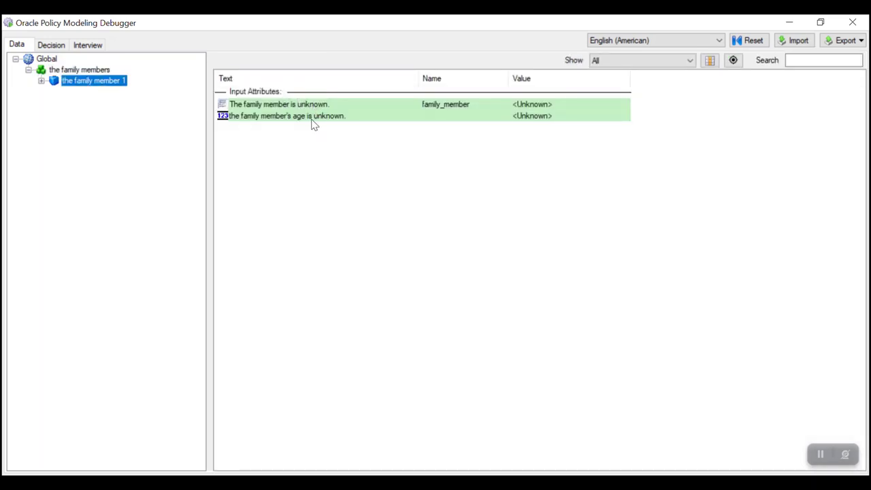
{"action": "left_click", "coordinate": [41, 81]}
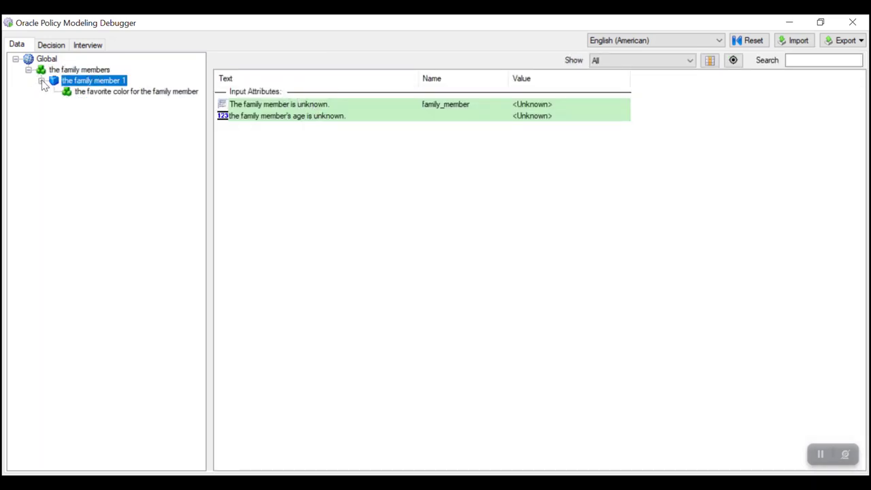
Set the family member to Richard with age 21
{"action": "left_click", "coordinate": [136, 91]}
{"action": "type", "text": "Richa"}
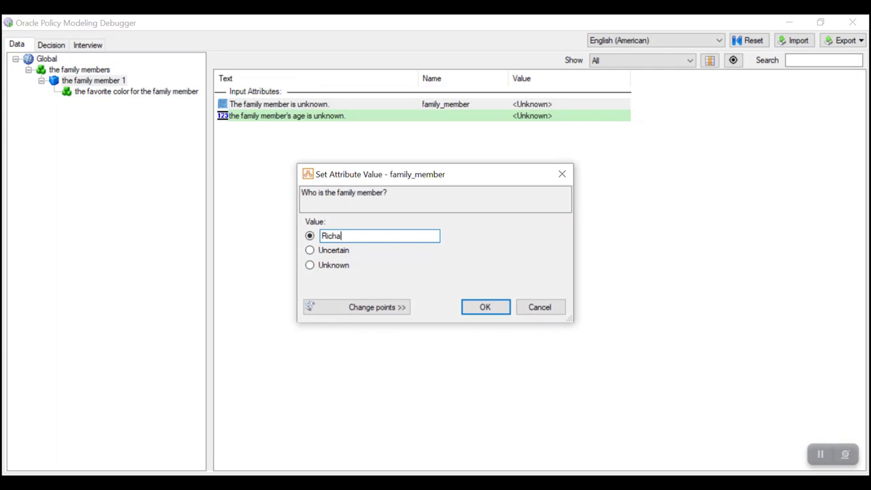
{"action": "left_click", "coordinate": [484, 307]}
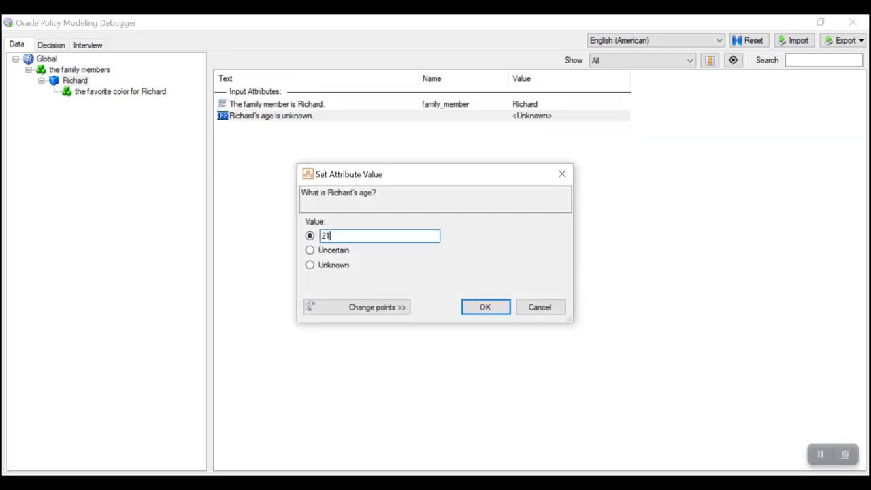
{"action": "left_click", "coordinate": [485, 308]}
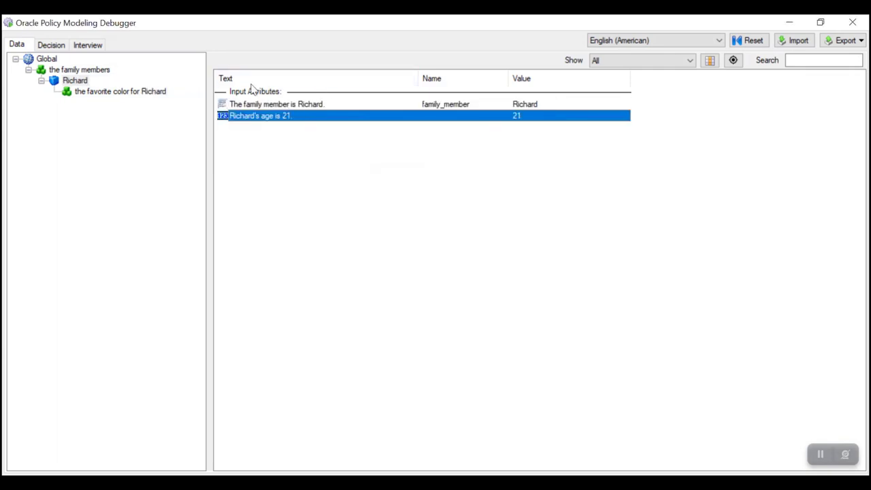
{"action": "left_click", "coordinate": [120, 90]}
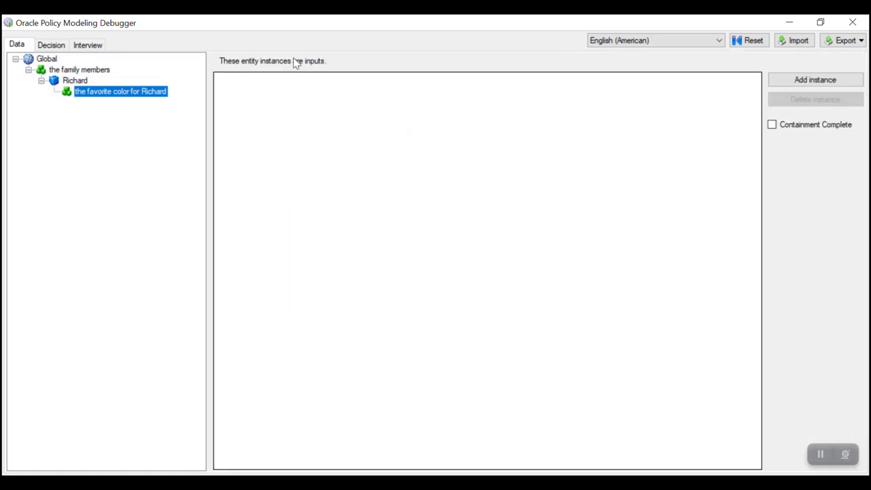
Set Richard's favorite color to red, then try a second one to trigger the one-to-one error
{"action": "left_click", "coordinate": [815, 79]}
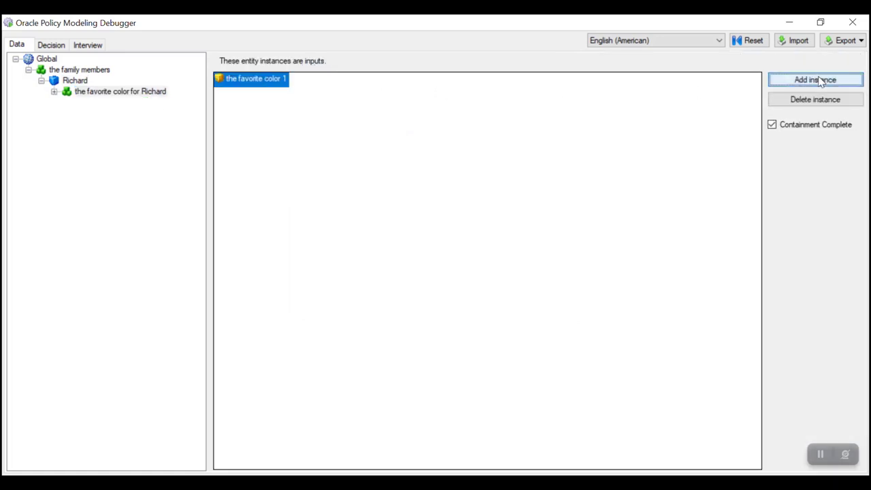
{"action": "left_click", "coordinate": [815, 79]}
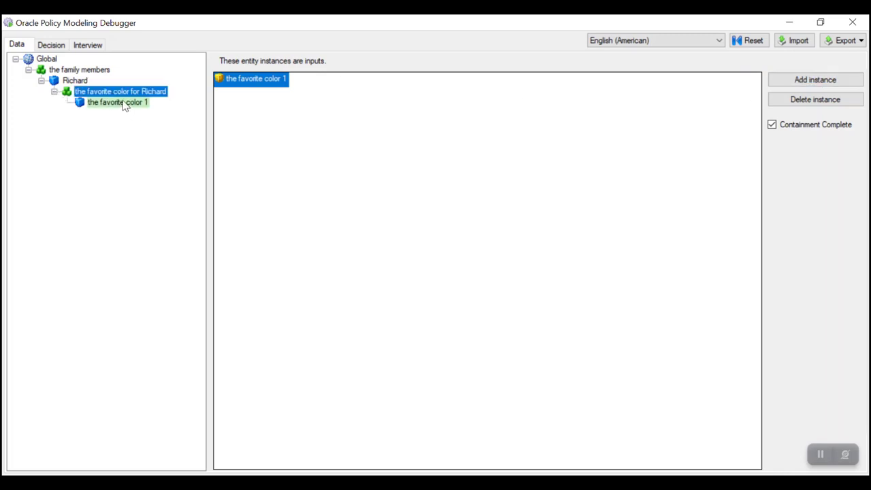
{"action": "double_click", "coordinate": [117, 102]}
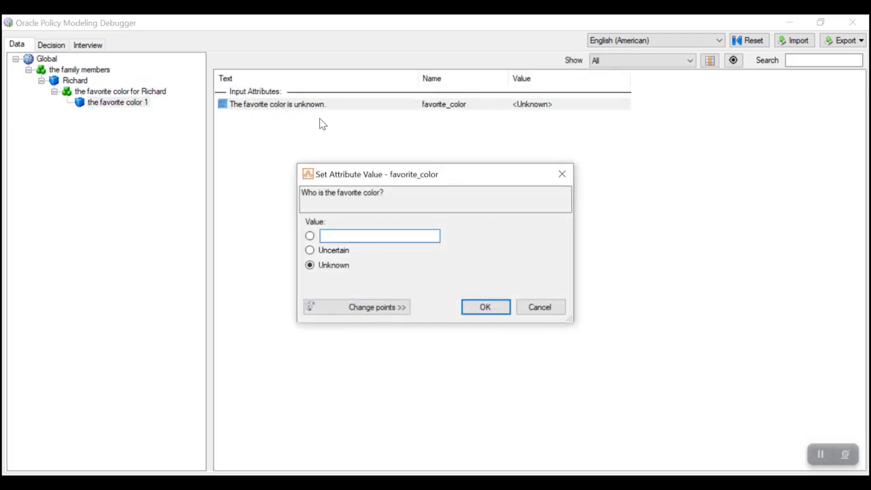
{"action": "left_click", "coordinate": [485, 308]}
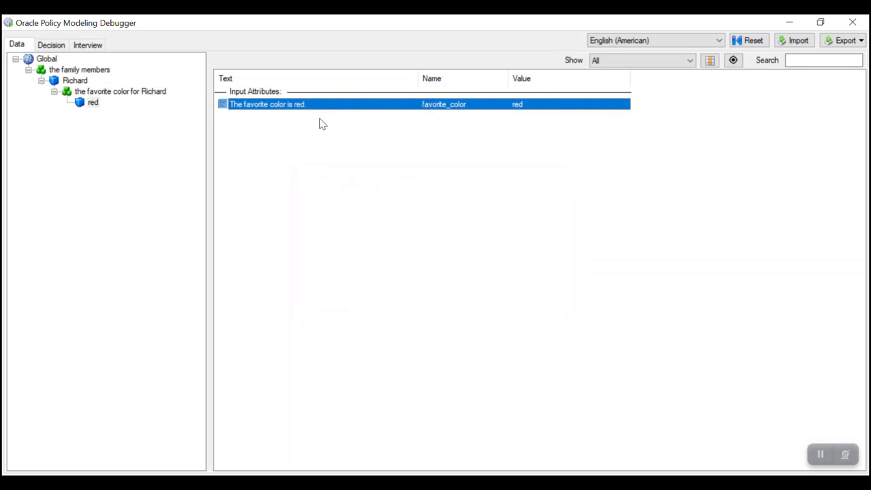
{"action": "mouse_move", "coordinate": [164, 149]}
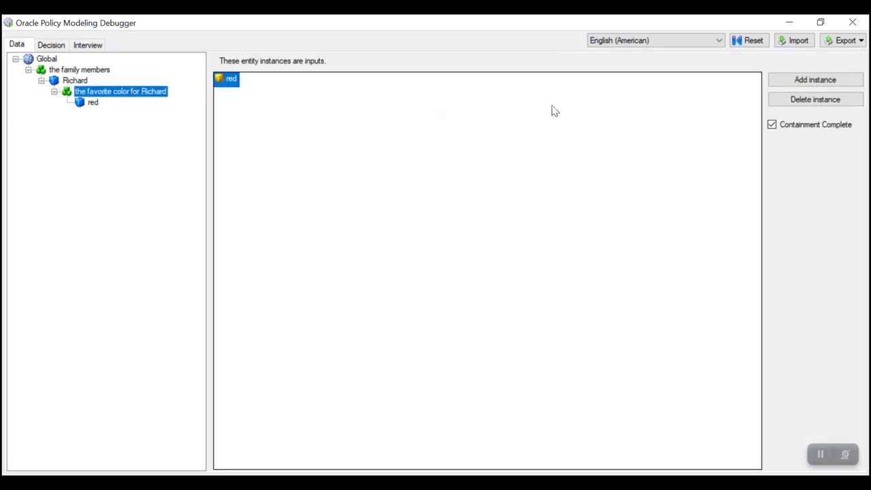
{"action": "left_click", "coordinate": [815, 79]}
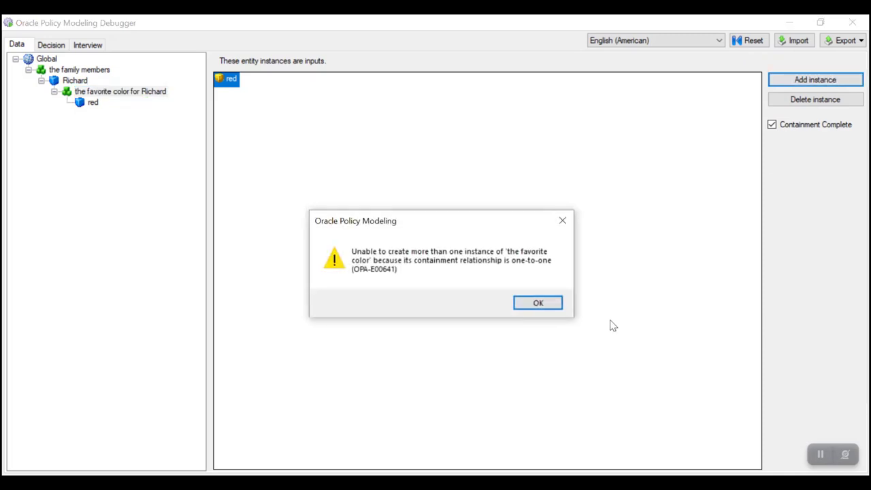
{"action": "mouse_move", "coordinate": [531, 267]}
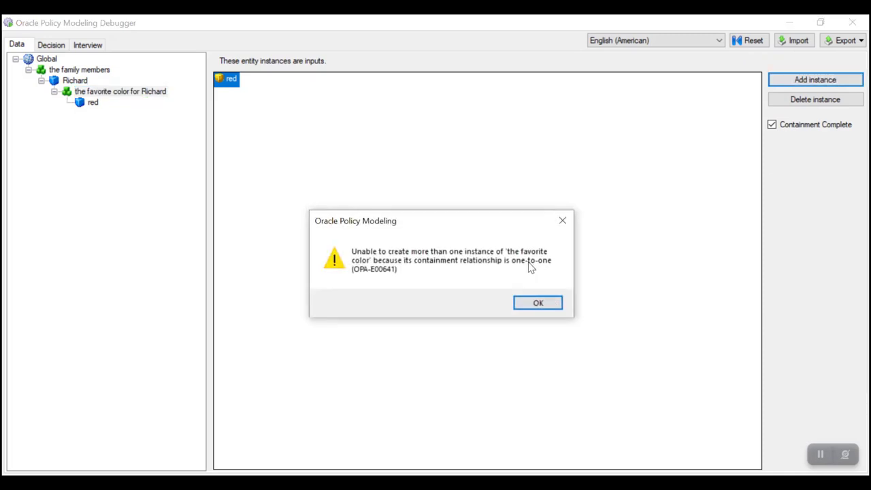
Dismiss the error and add family member Anna aged 20
{"action": "left_click", "coordinate": [538, 302]}
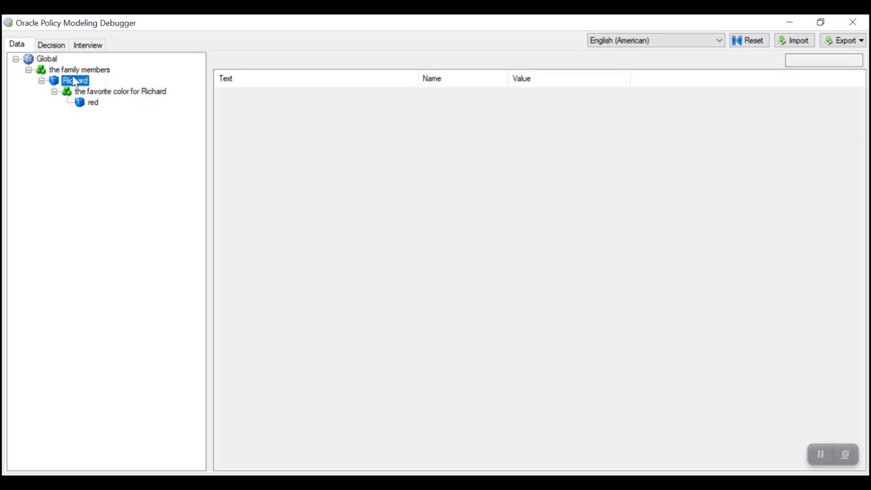
{"action": "left_click", "coordinate": [79, 69]}
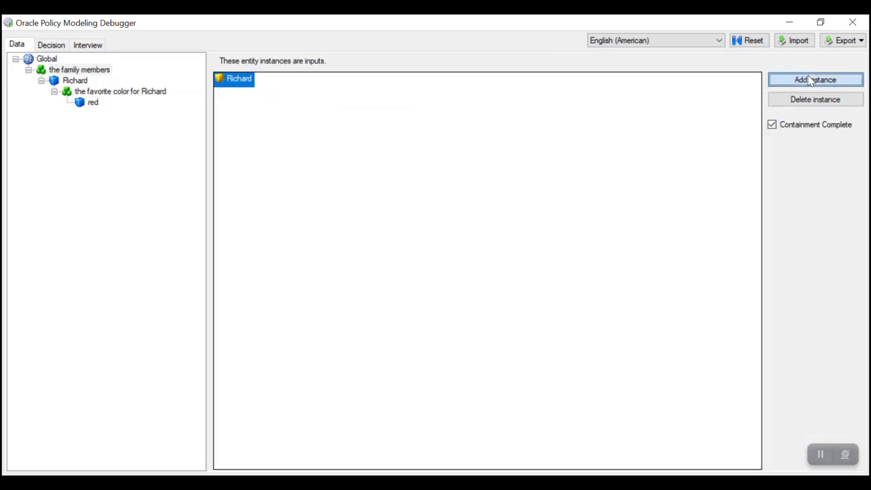
{"action": "left_click", "coordinate": [815, 79]}
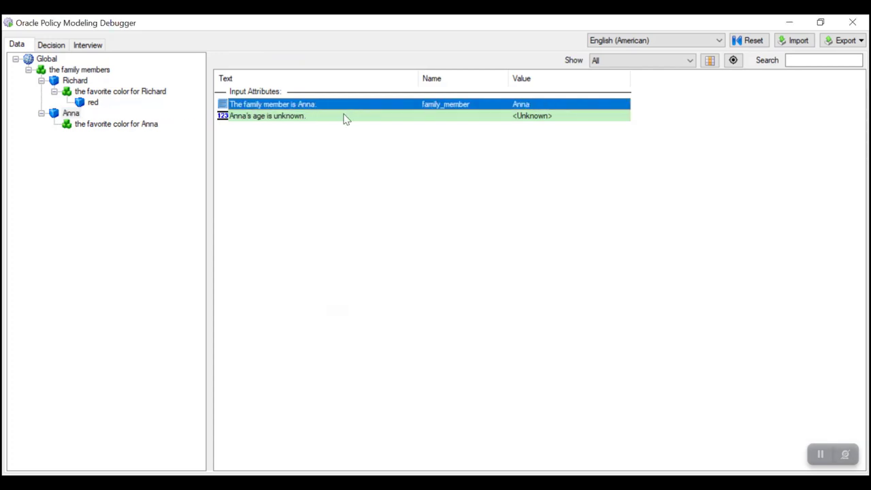
{"action": "double_click", "coordinate": [267, 115]}
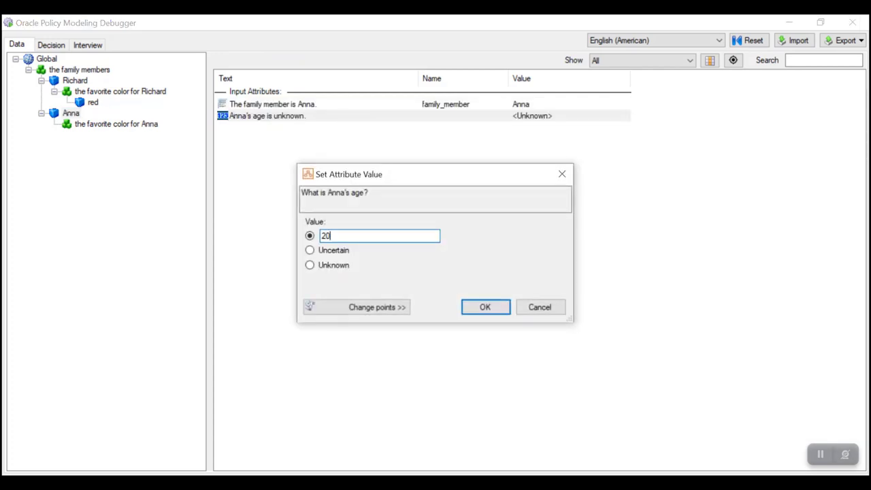
{"action": "left_click", "coordinate": [485, 307]}
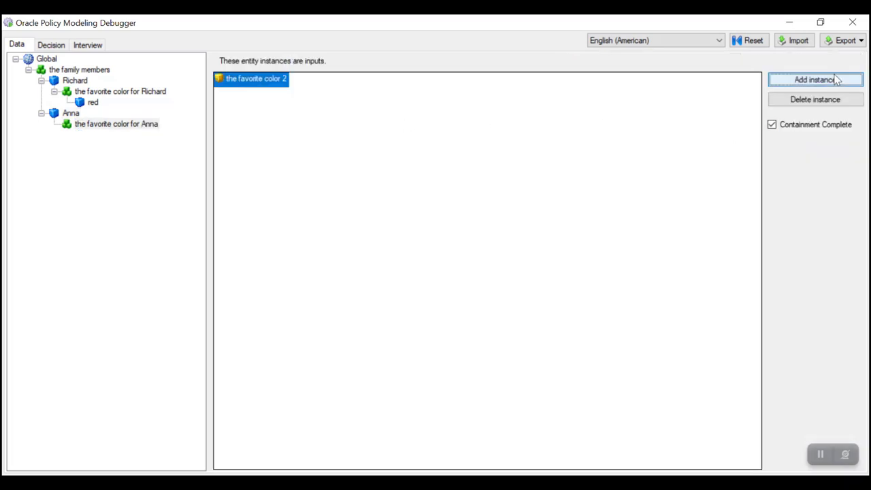
Set Anna's favorite color to Green and review both members' colors and the family name
{"action": "left_click", "coordinate": [814, 79]}
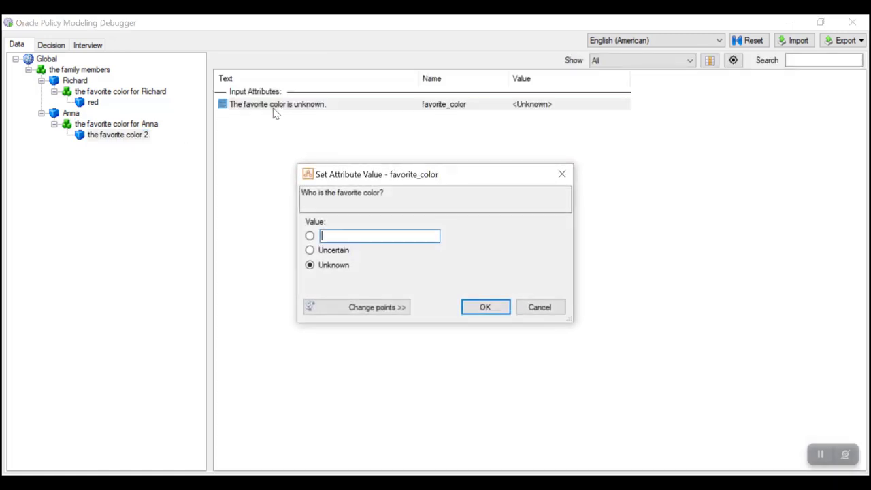
{"action": "left_click", "coordinate": [485, 307]}
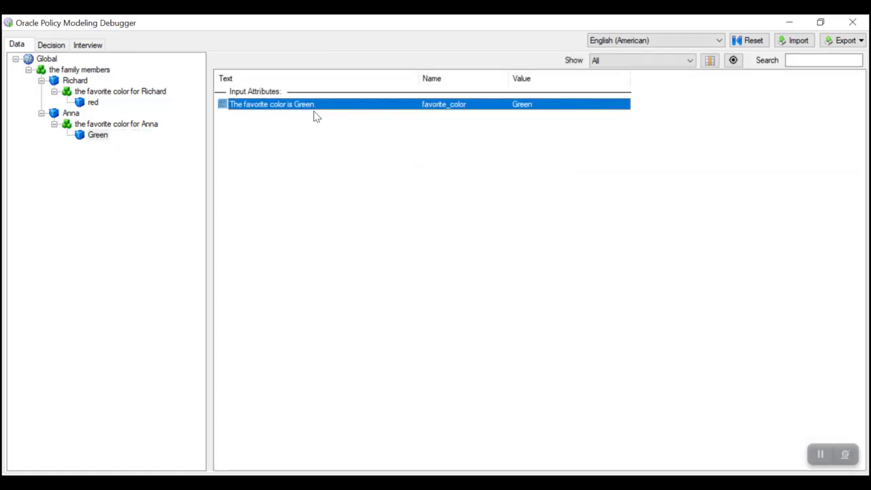
{"action": "left_click", "coordinate": [92, 102]}
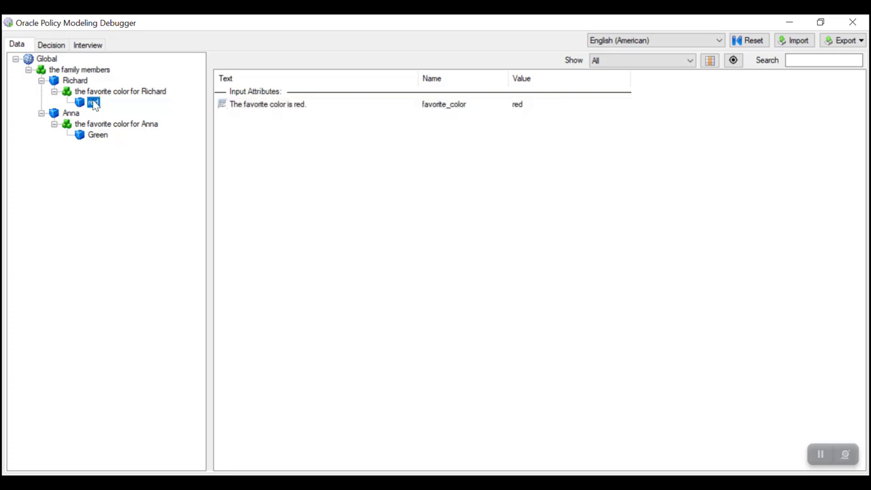
{"action": "left_click", "coordinate": [98, 135]}
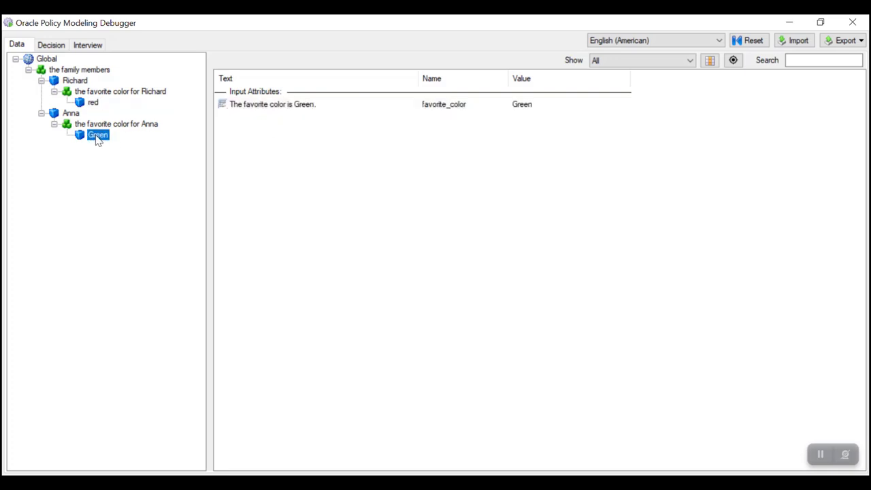
{"action": "left_click", "coordinate": [46, 59]}
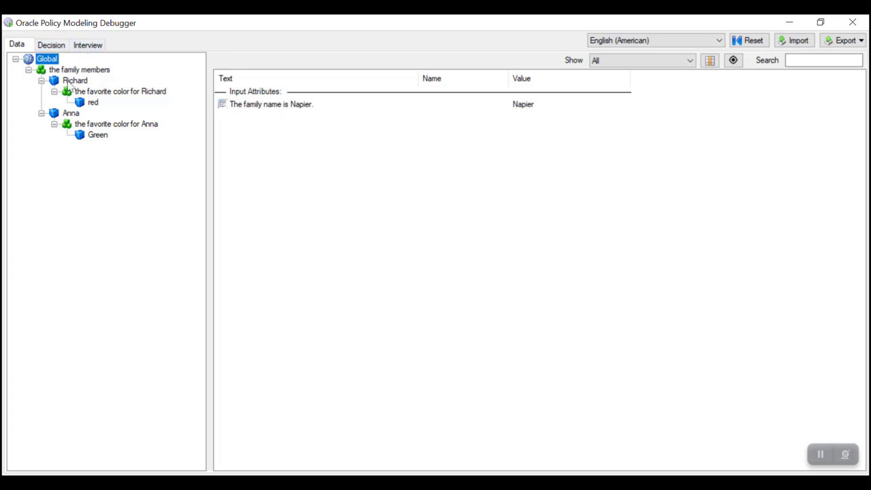
{"action": "left_click", "coordinate": [120, 90]}
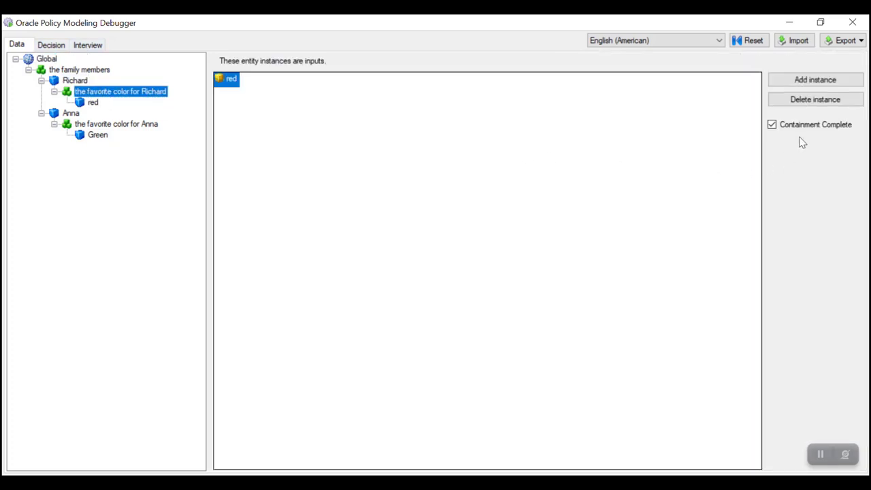
{"action": "mouse_move", "coordinate": [232, 139]}
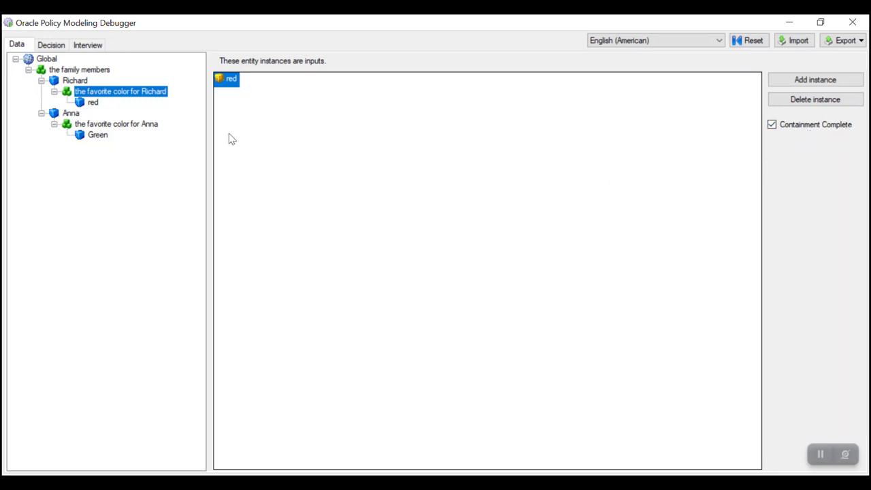
{"action": "left_click", "coordinate": [116, 124]}
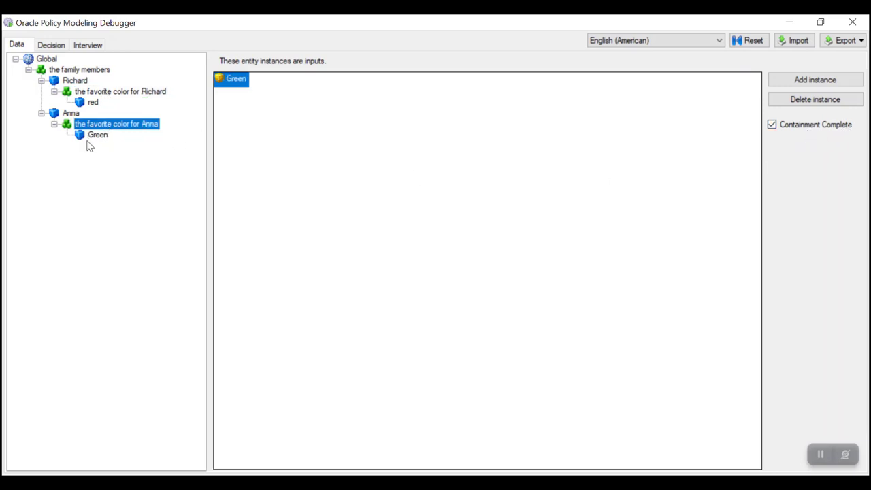
{"action": "left_click", "coordinate": [79, 70]}
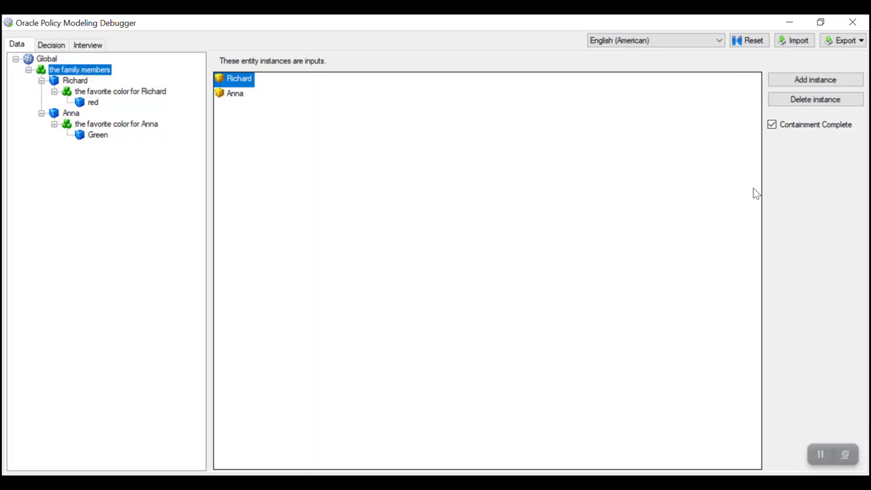
{"action": "mouse_move", "coordinate": [307, 125]}
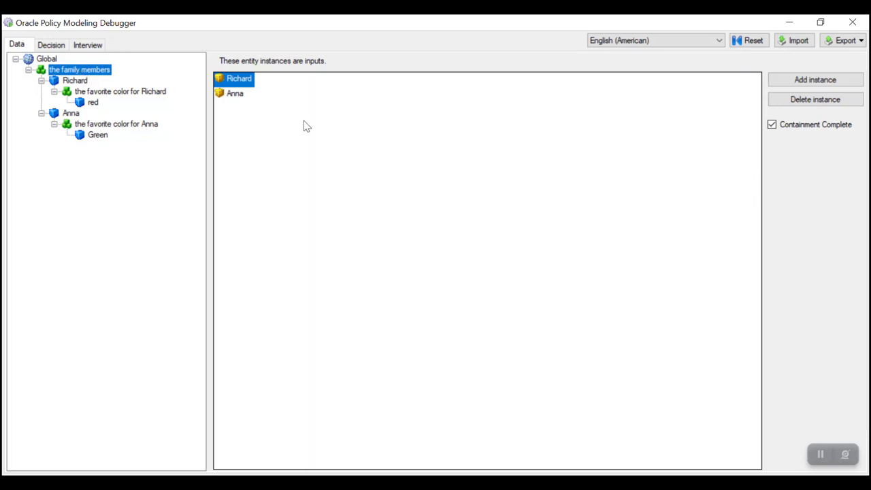
{"action": "mouse_move", "coordinate": [220, 122]}
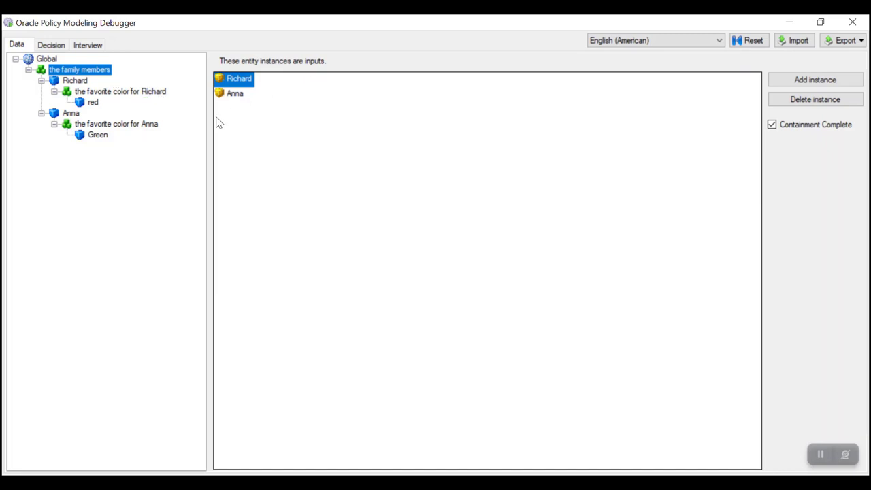
{"action": "mouse_move", "coordinate": [298, 90]}
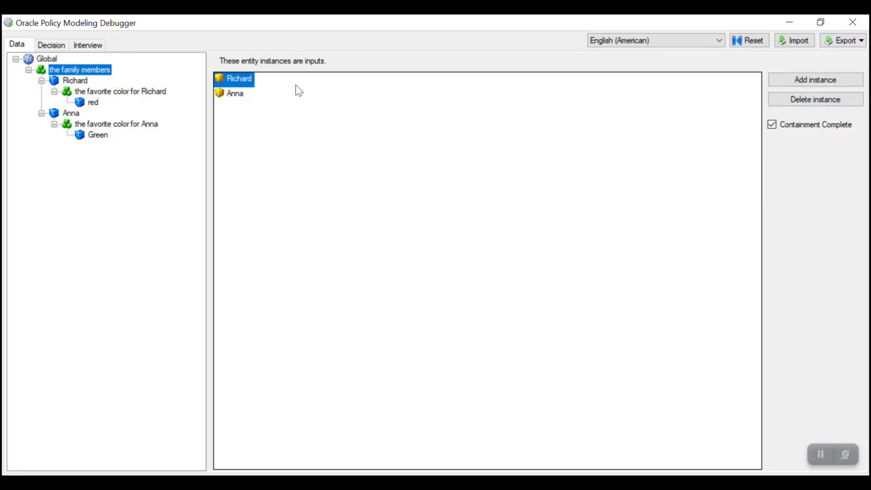
{"action": "left_click", "coordinate": [75, 80]}
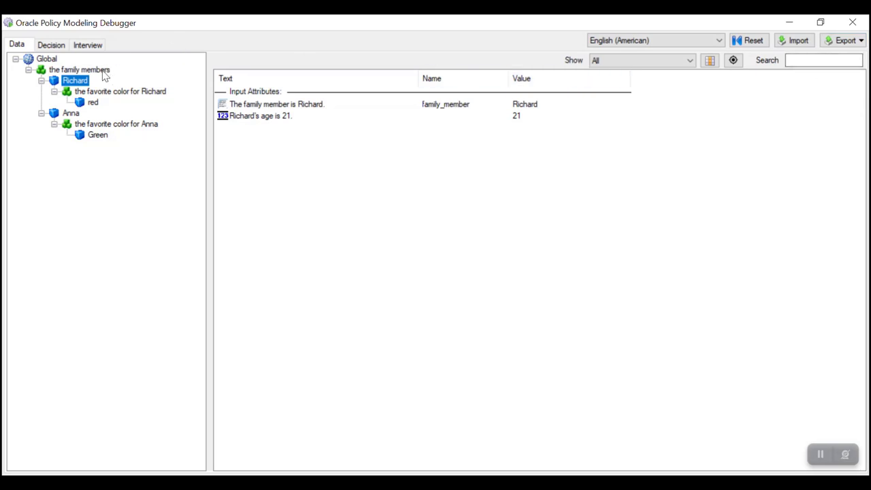
{"action": "mouse_move", "coordinate": [93, 71]}
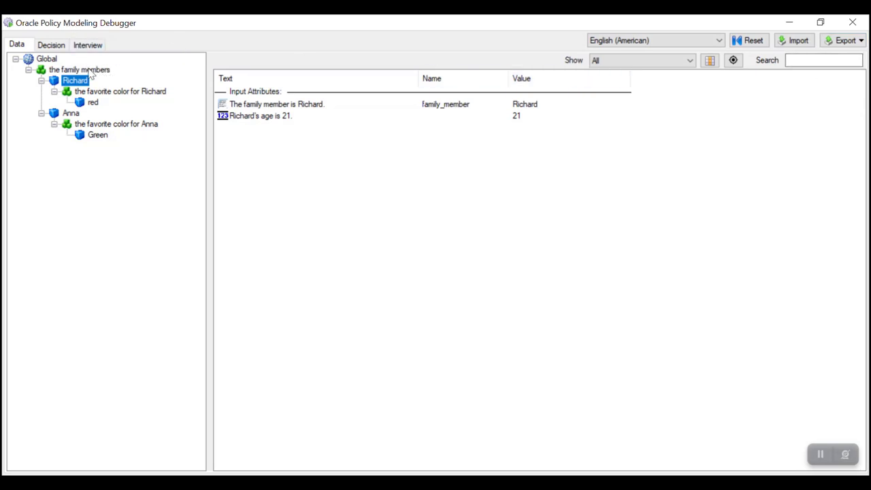
Delete the Richard instance from the family members, taking his favorite color with him
{"action": "left_click", "coordinate": [79, 69]}
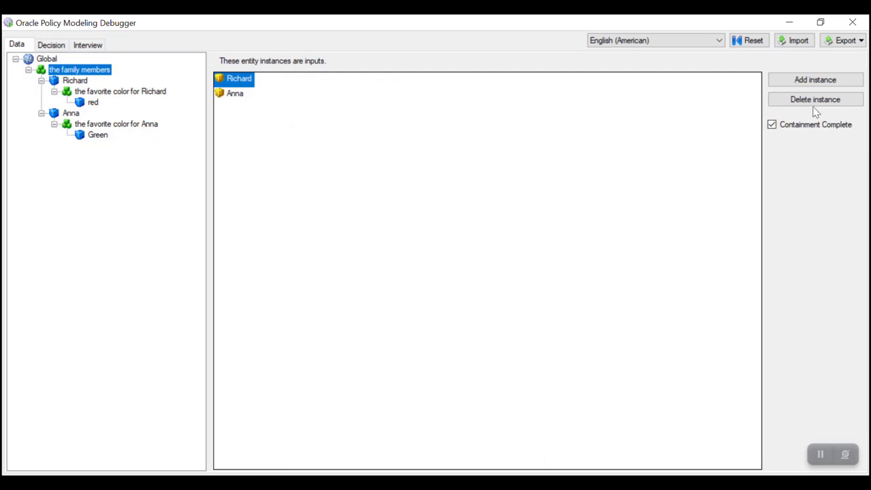
{"action": "left_click", "coordinate": [816, 100]}
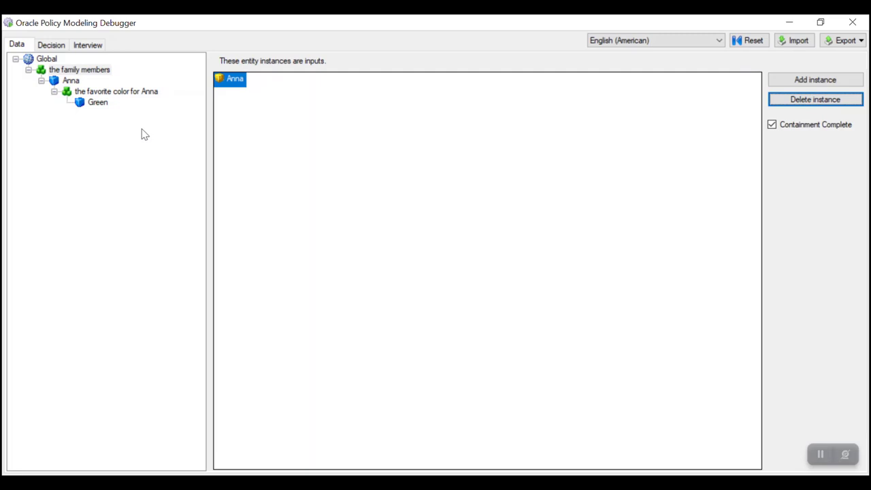
{"action": "mouse_move", "coordinate": [106, 120]}
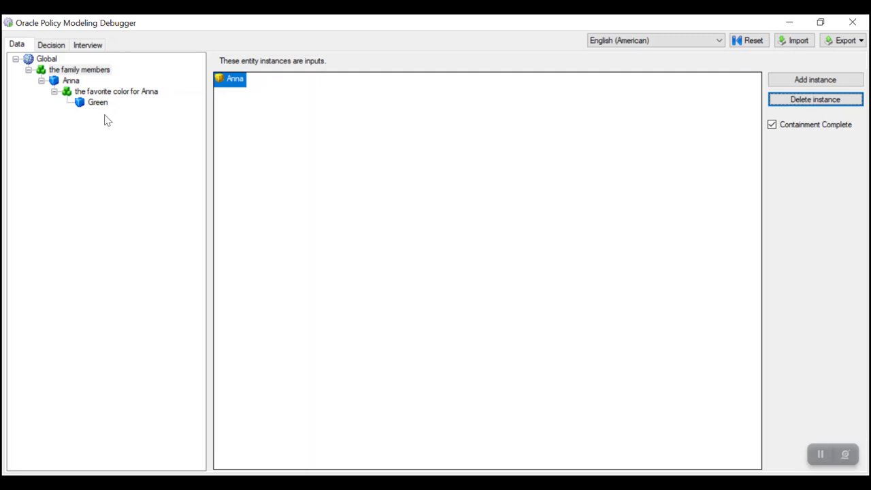
{"action": "mouse_move", "coordinate": [94, 110]}
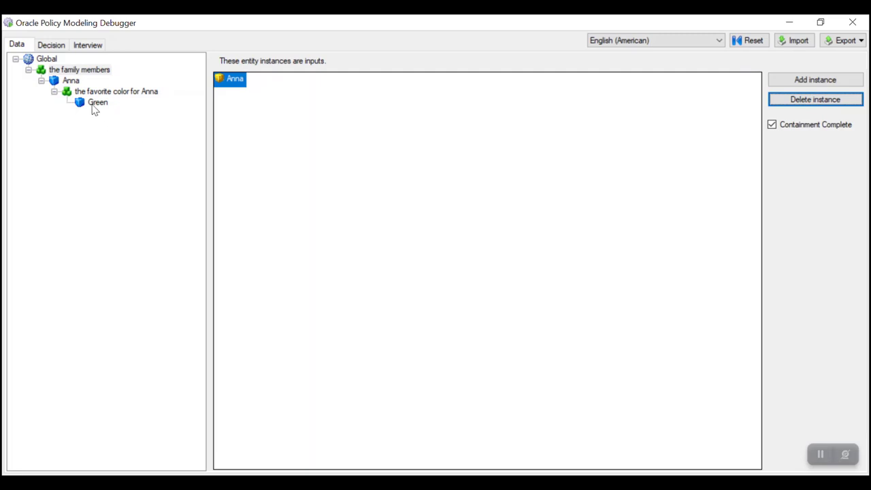
{"action": "mouse_move", "coordinate": [98, 107]}
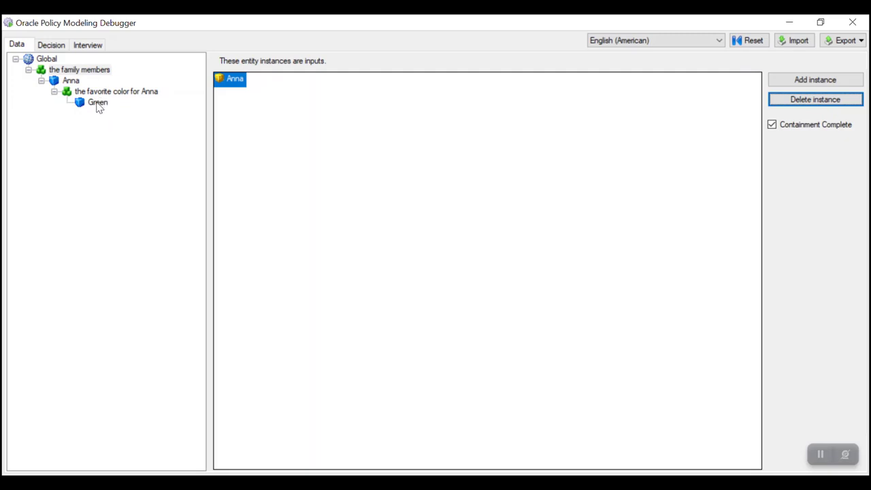
Change Anna's favorite color to Red and review her attributes and the global family name
{"action": "double_click", "coordinate": [98, 102]}
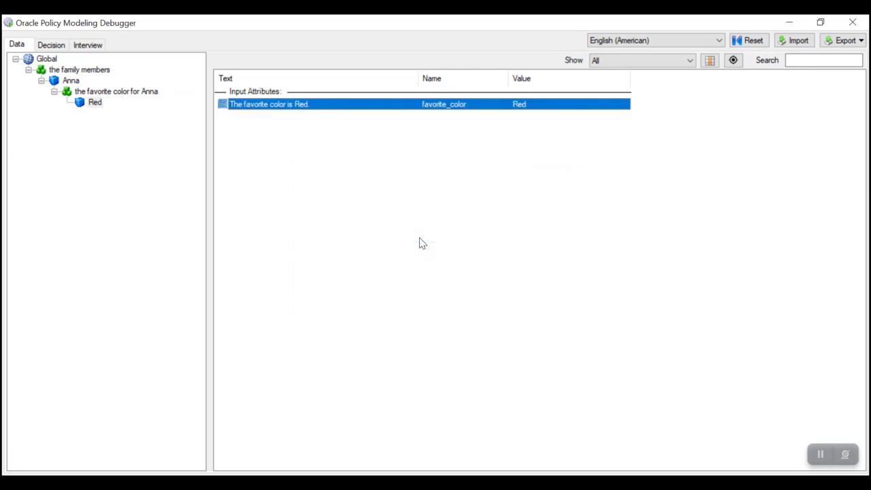
{"action": "left_click", "coordinate": [71, 80]}
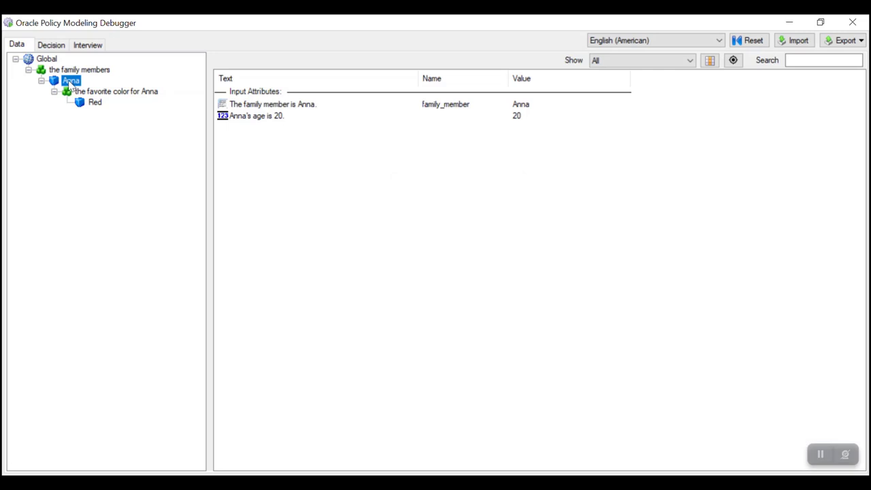
{"action": "left_click", "coordinate": [47, 59]}
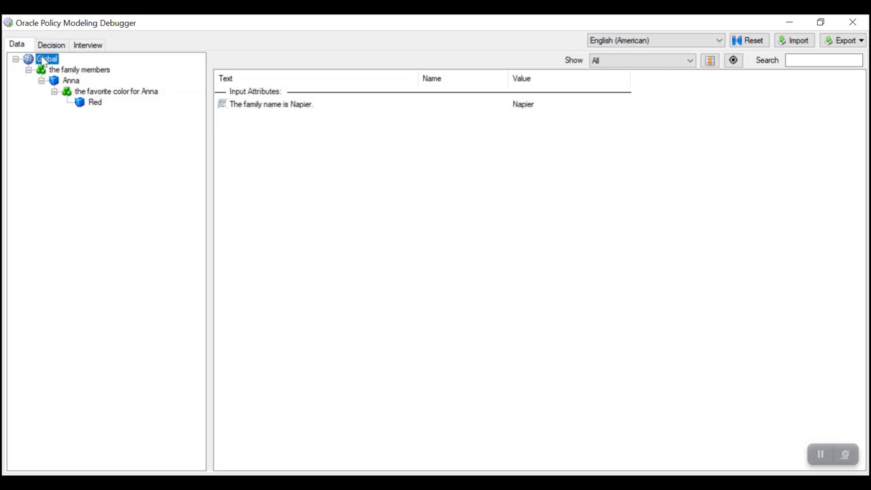